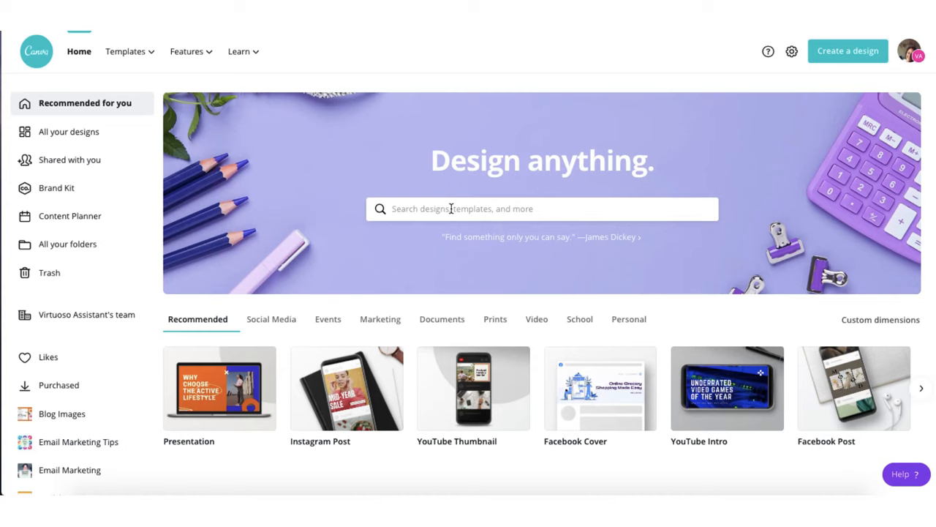
Step: Search the home page for 'Instagram reels' and choose the Instagram Reels Video suggestion
click(541, 207)
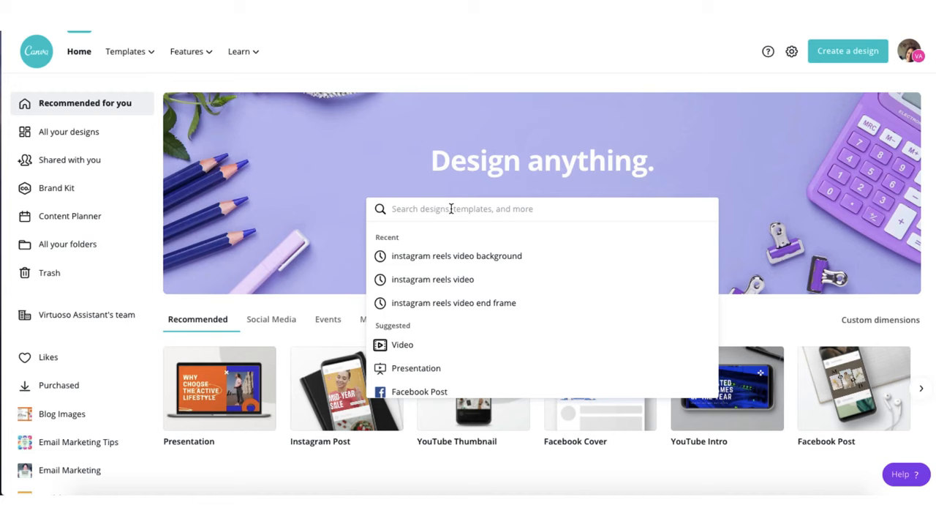
text(Instagrm)
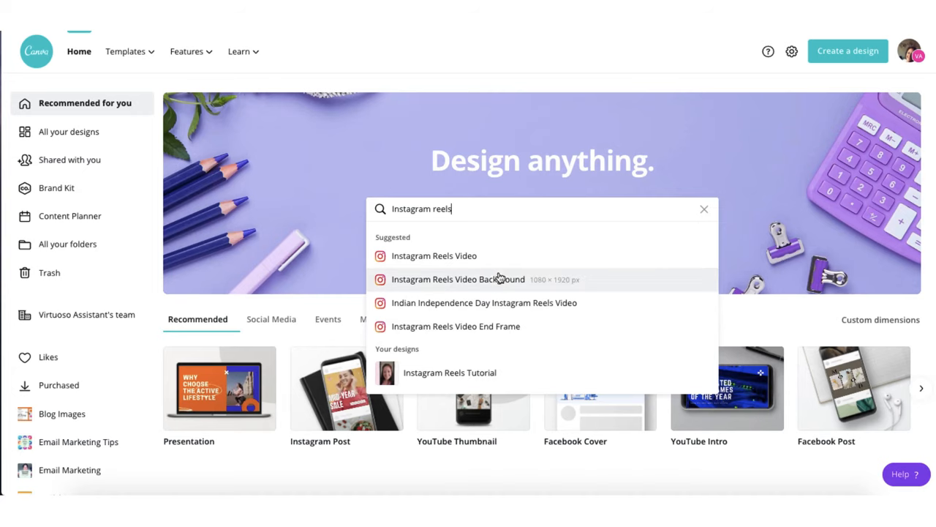
mouse_move(433, 254)
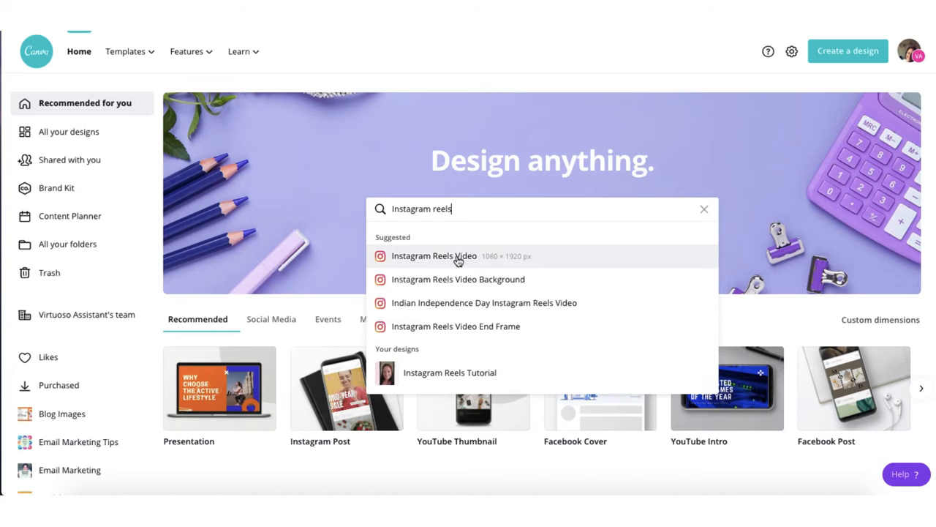
click(433, 255)
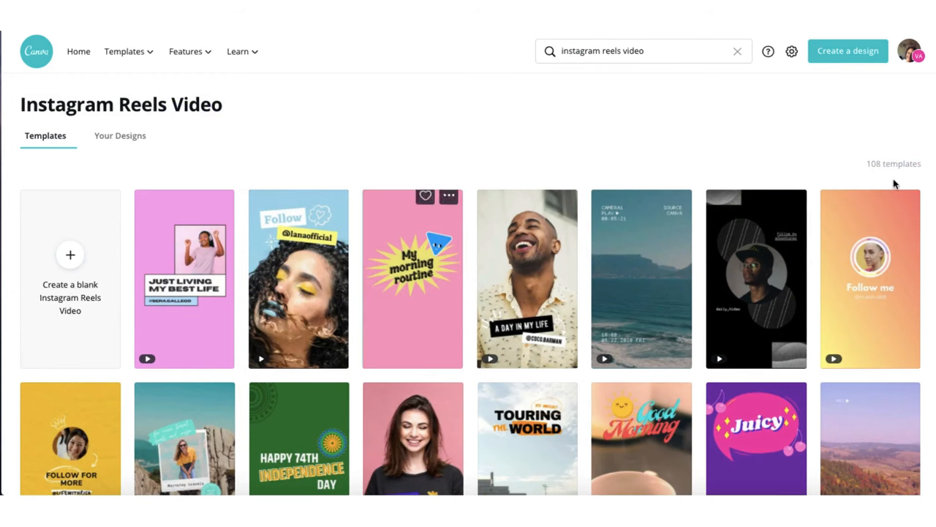
scroll(down, 3)
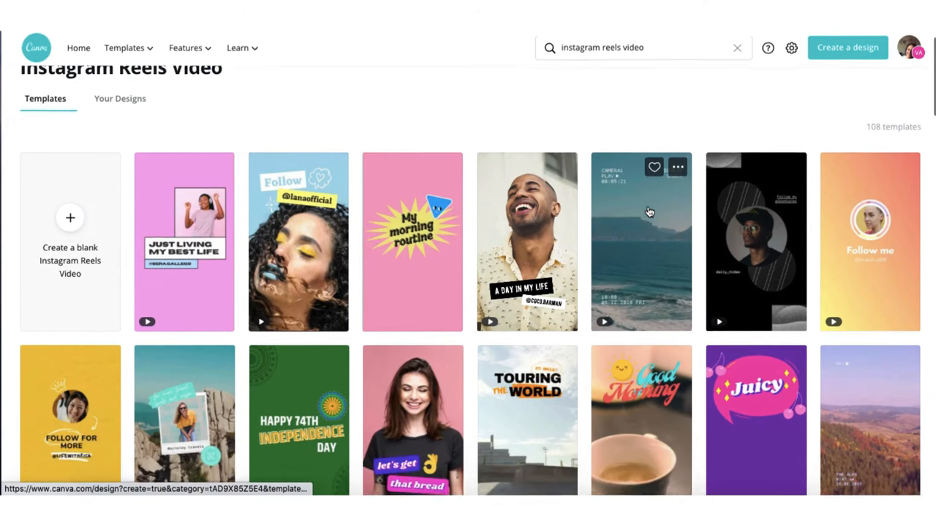
scroll(down, 3)
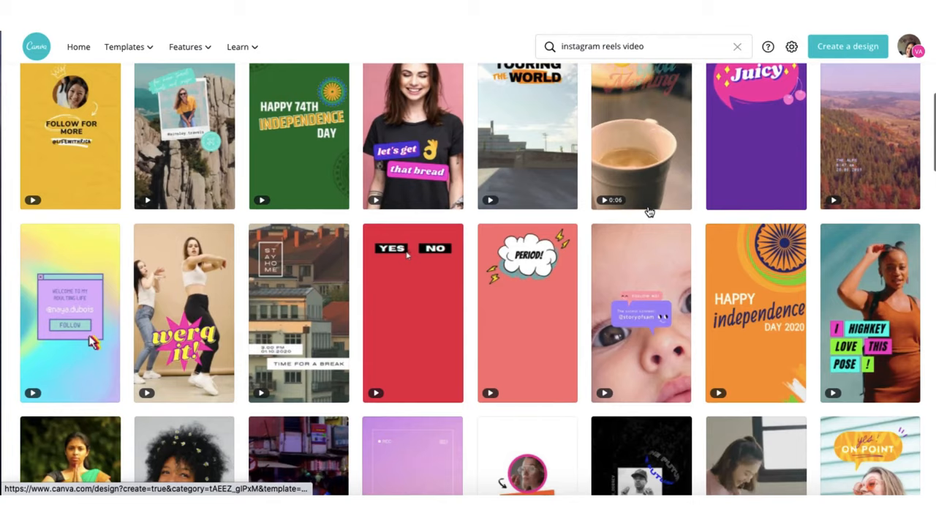
scroll(down, 3)
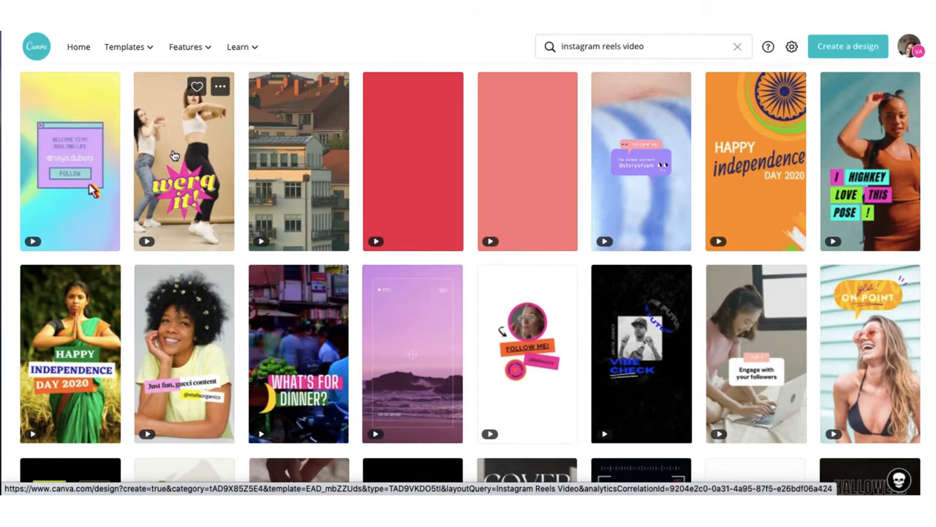
scroll(down, 3)
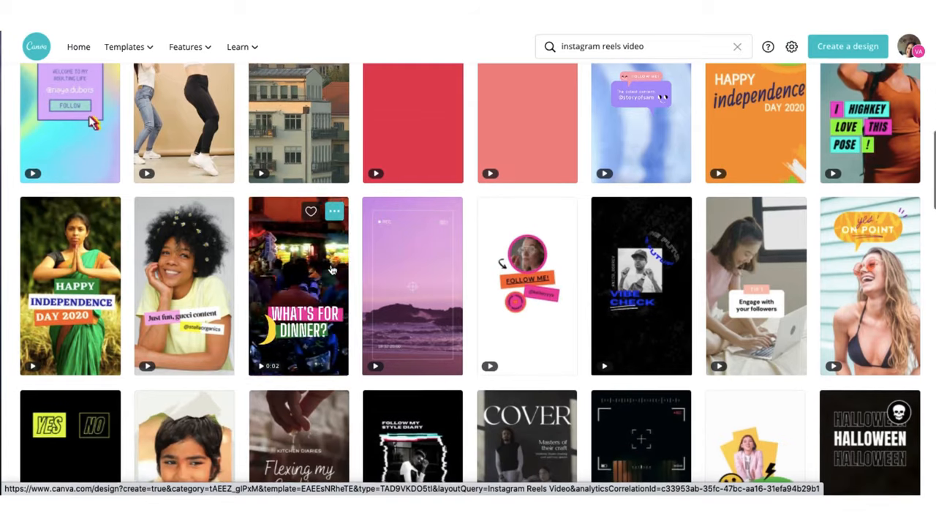
scroll(down, 3)
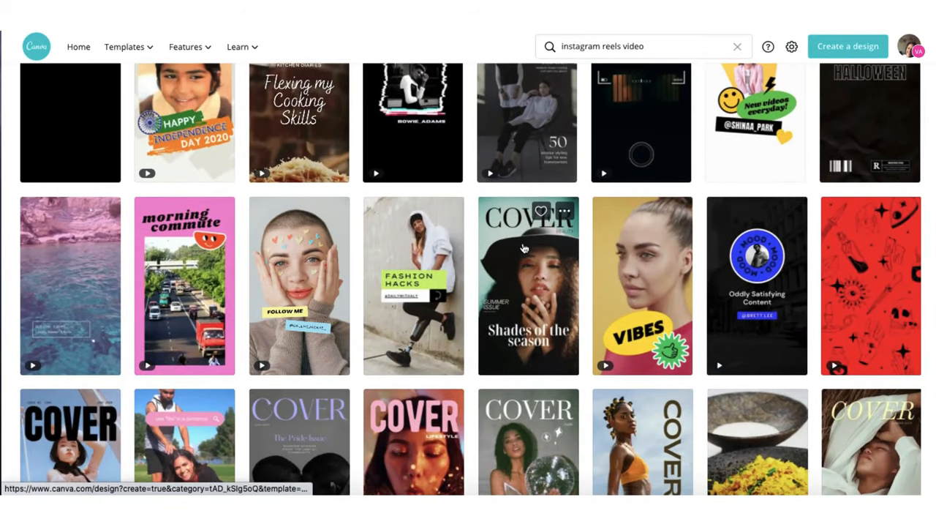
scroll(down, 3)
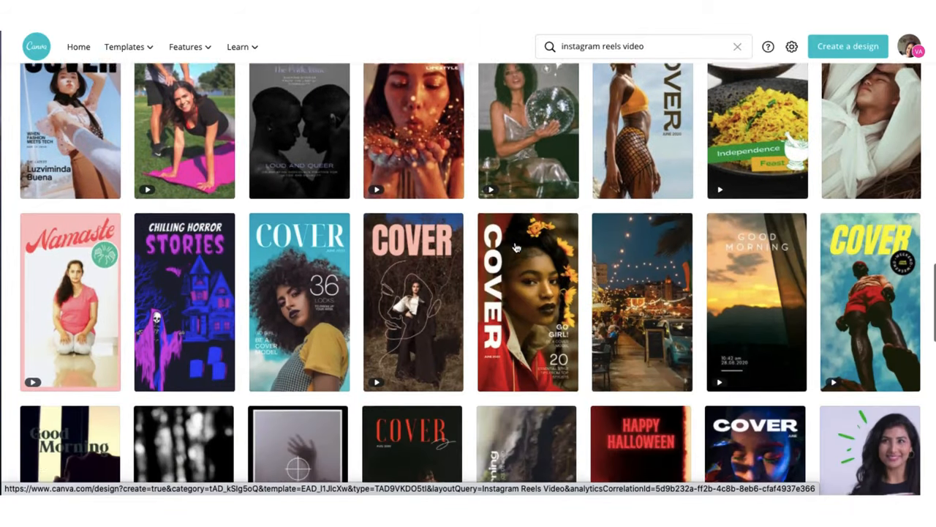
scroll(down, 3)
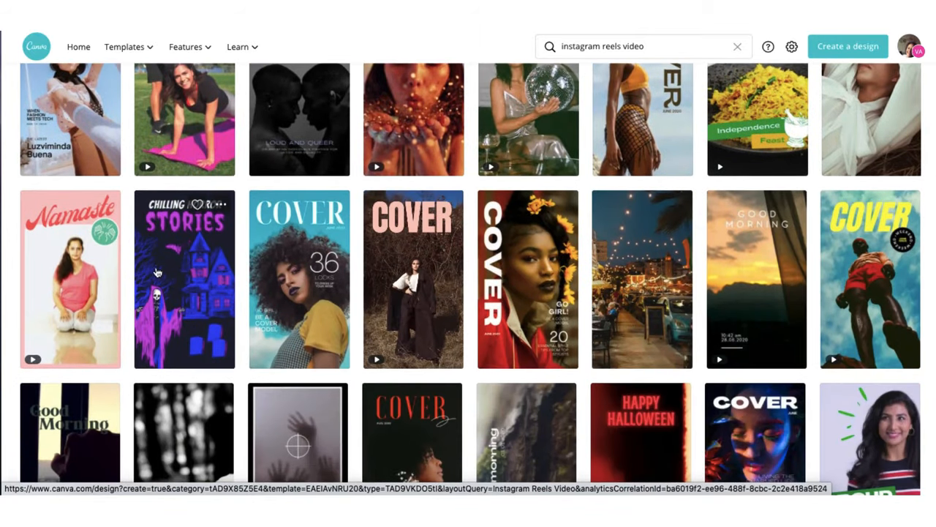
scroll(up, 3)
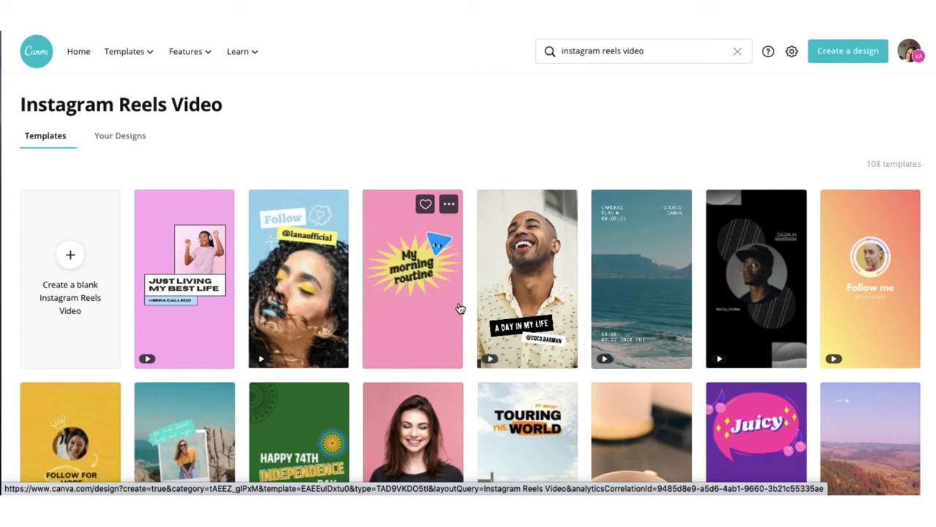
mouse_move(500, 275)
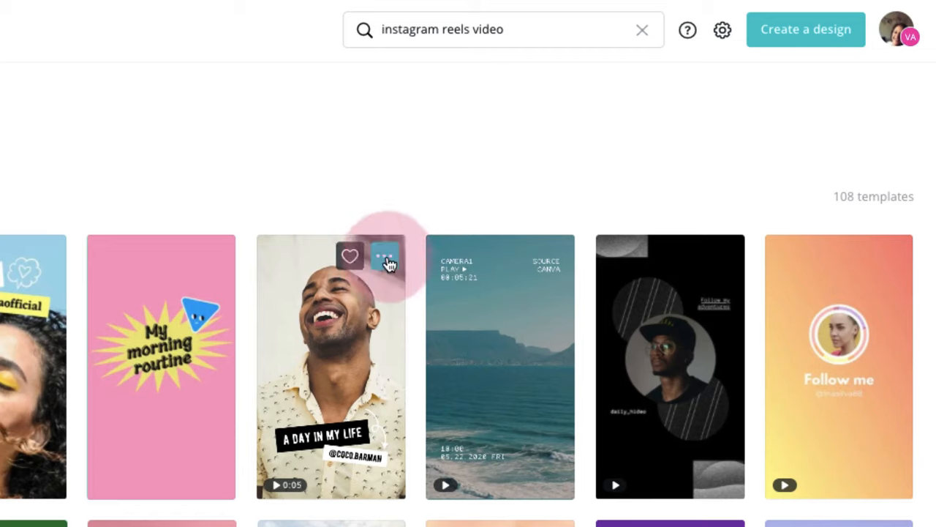
Step: Preview the Animated Black and White Texts Tiktok End Frame template and scroll its details
click(386, 256)
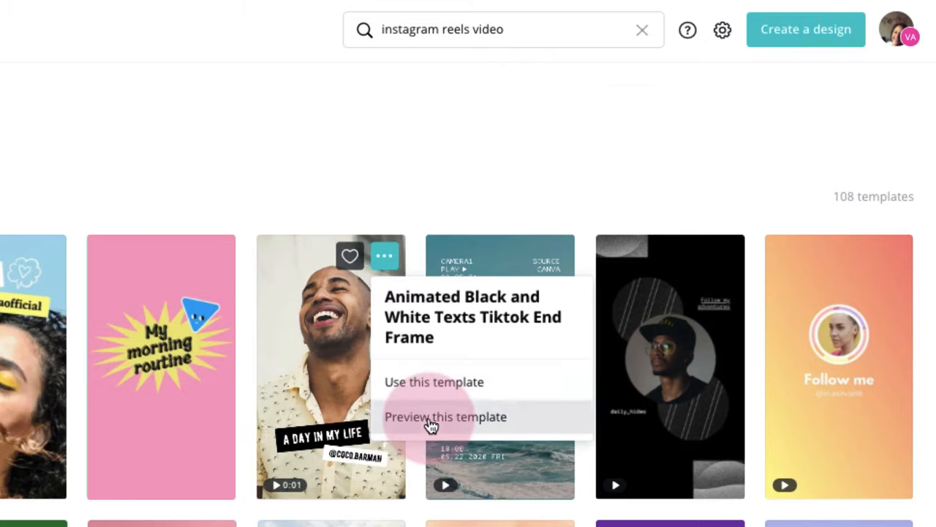
click(445, 416)
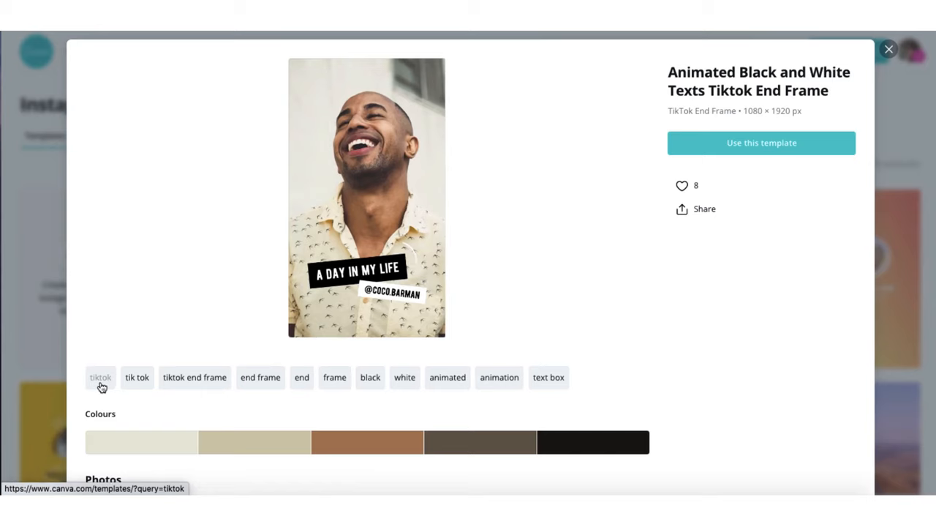
mouse_move(181, 387)
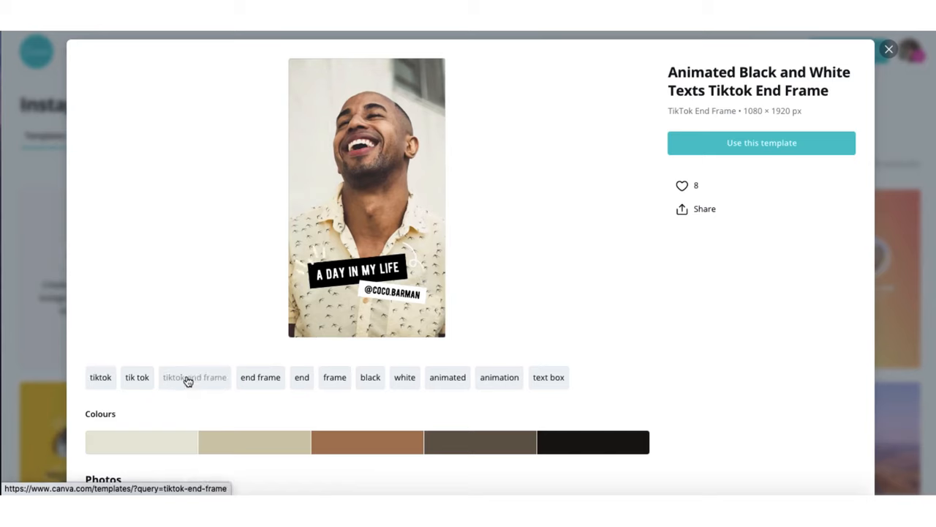
scroll(down, 3)
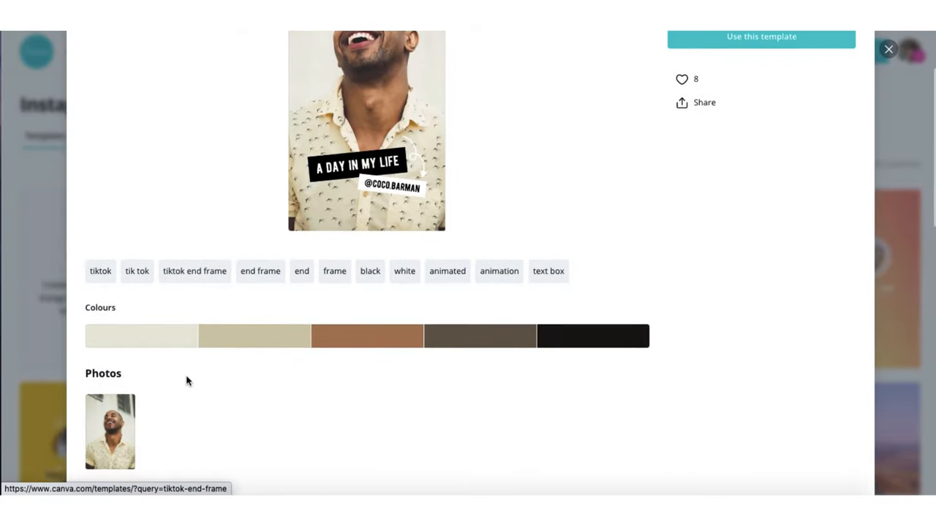
mouse_move(307, 344)
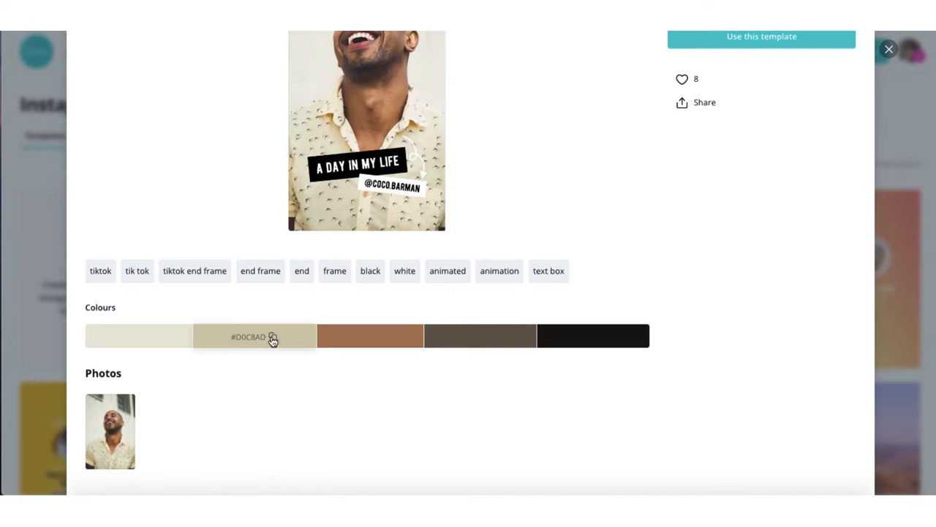
mouse_move(337, 343)
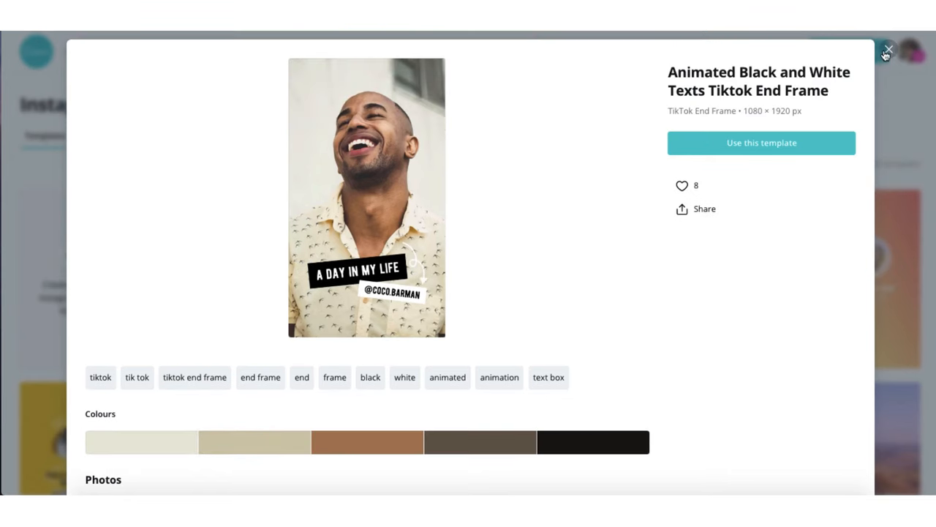
Step: Close the preview and browse Uploads for a video clip to fill the frame
click(889, 50)
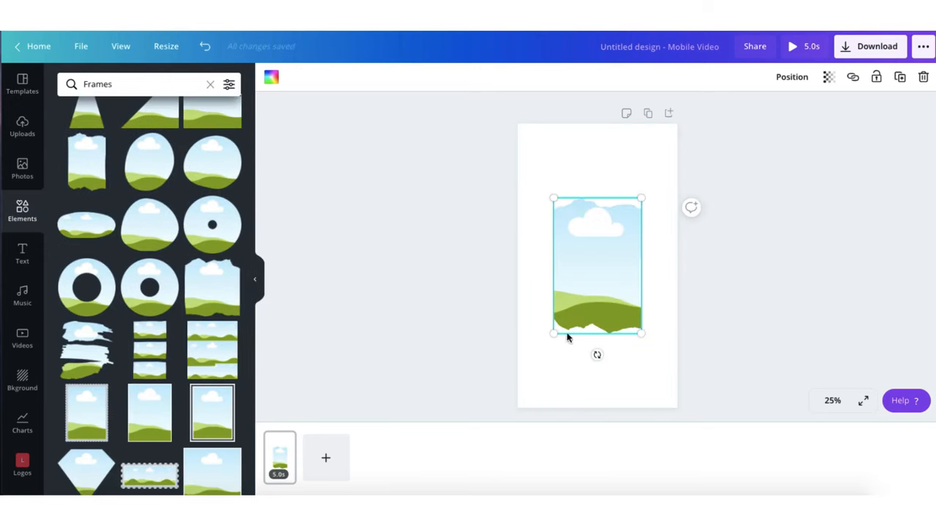
click(21, 129)
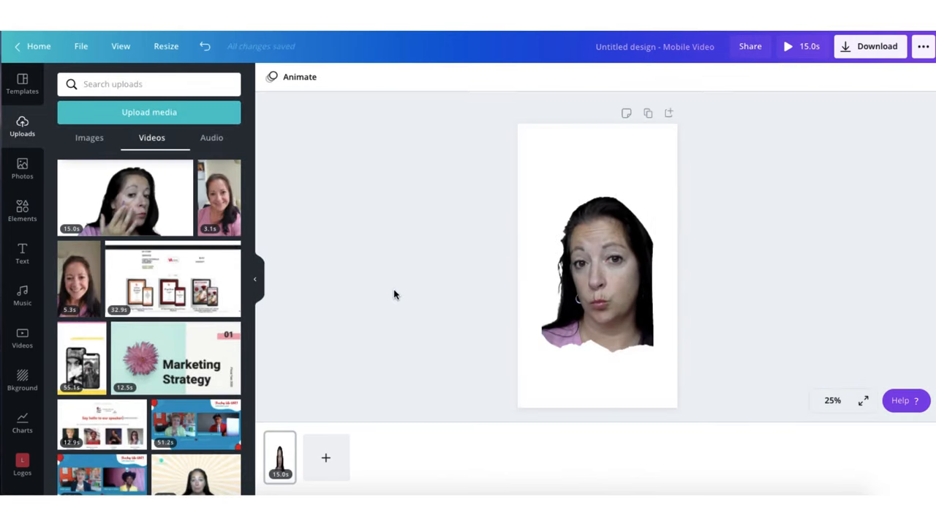
Step: Add the red paint texture photo as the background behind the framed video
click(22, 168)
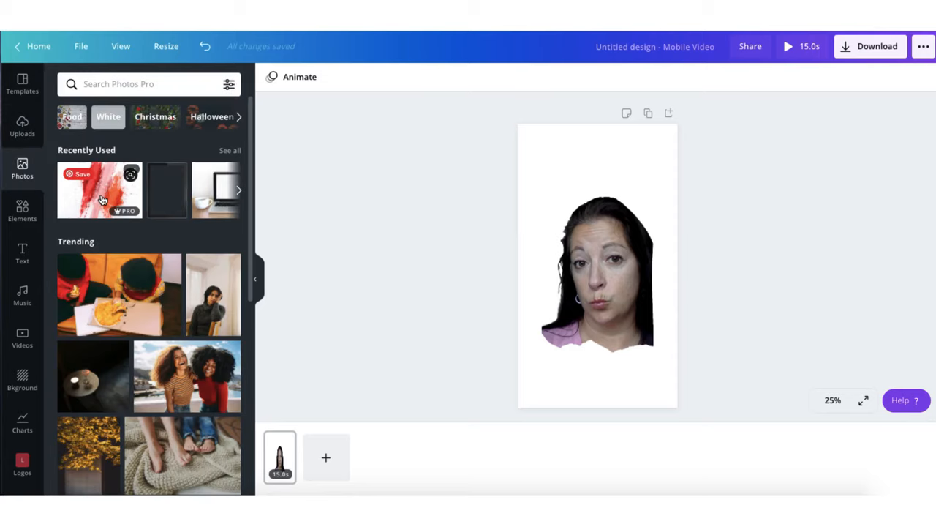
click(99, 190)
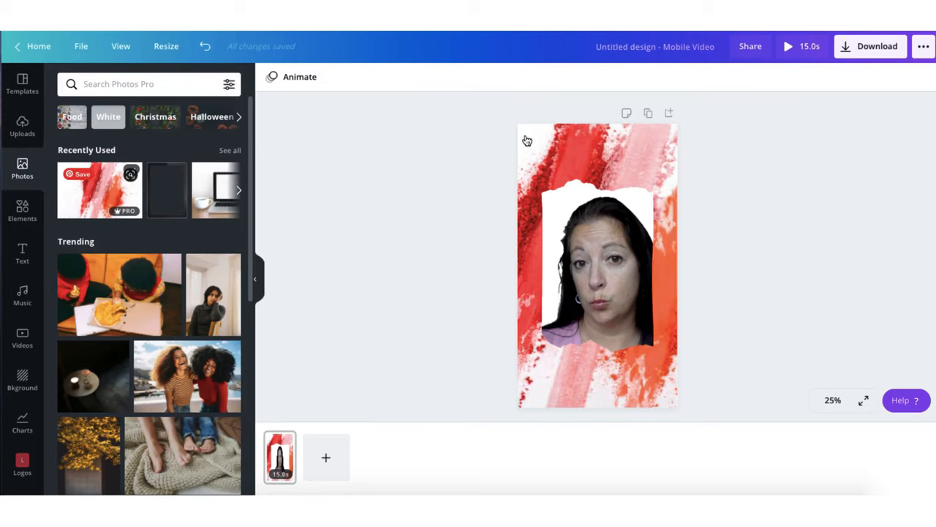
click(597, 267)
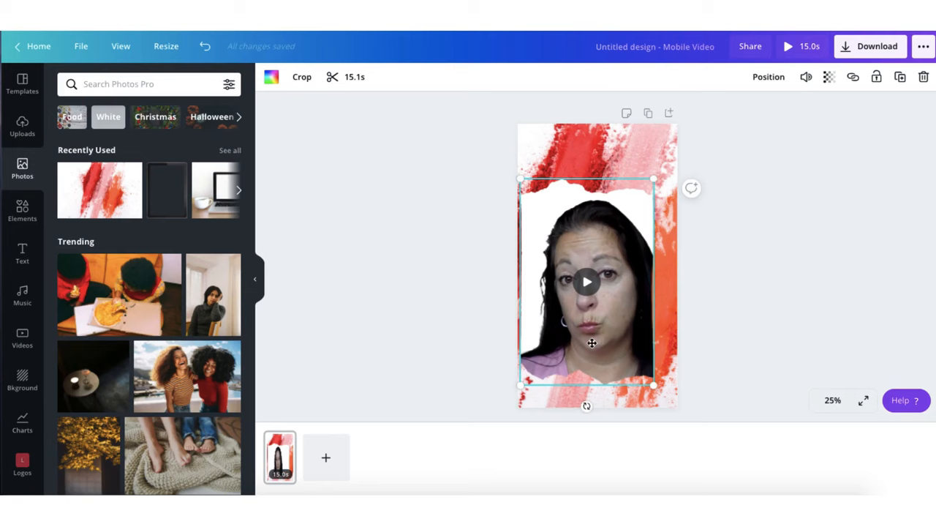
Step: Search Elements for star stickers and add a sparkle star to the design
click(22, 210)
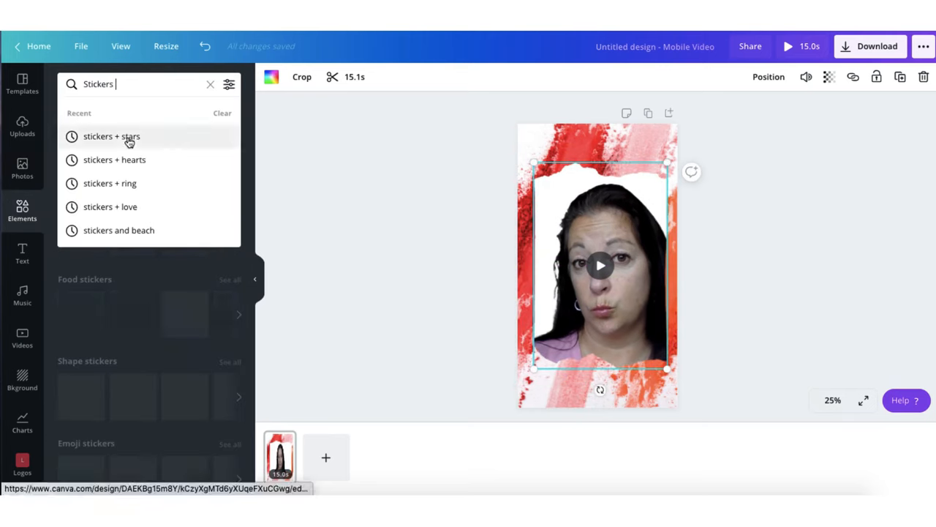
click(111, 136)
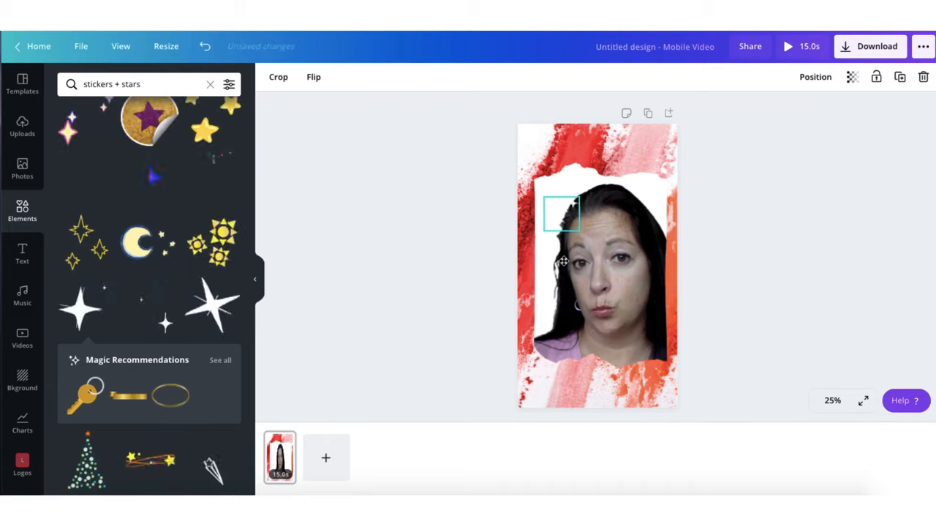
click(22, 254)
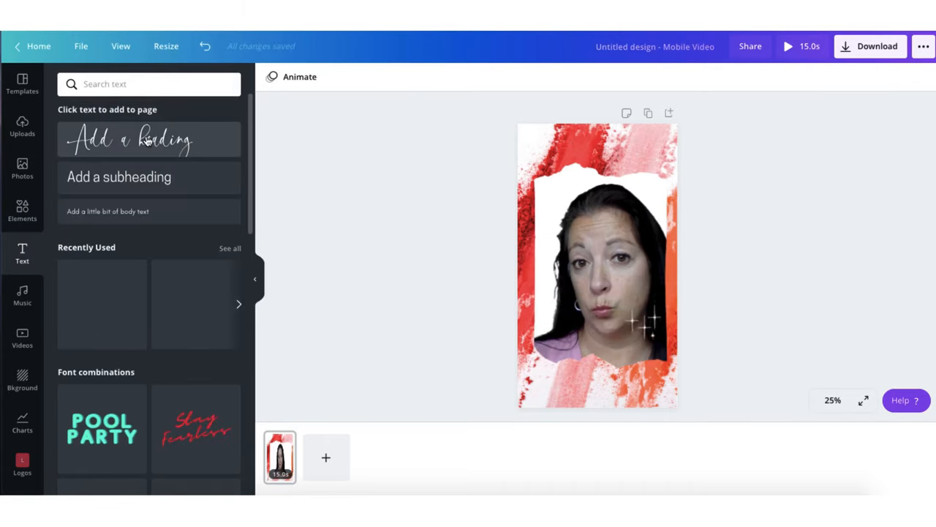
Step: Add a heading reading 'Lipstick & Lashes' and a makeup face illustration
click(149, 141)
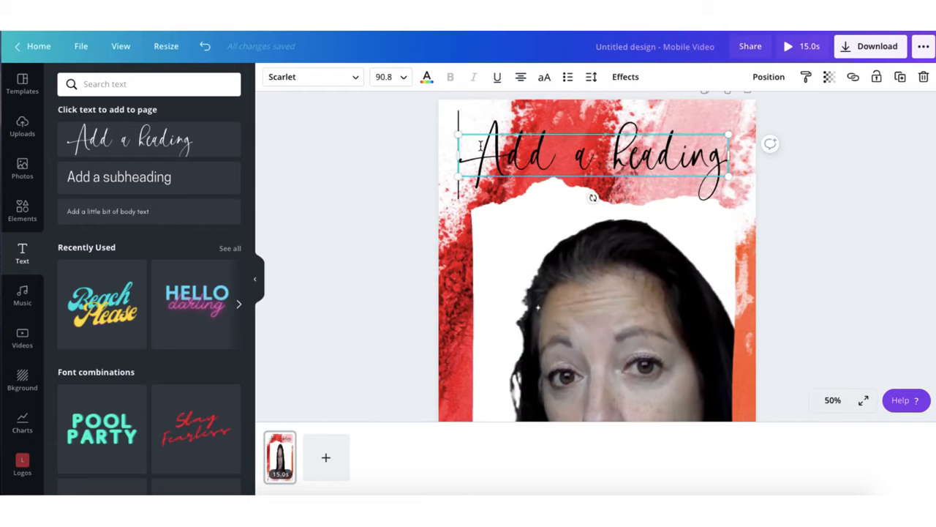
text(Lipsstick & Lashes)
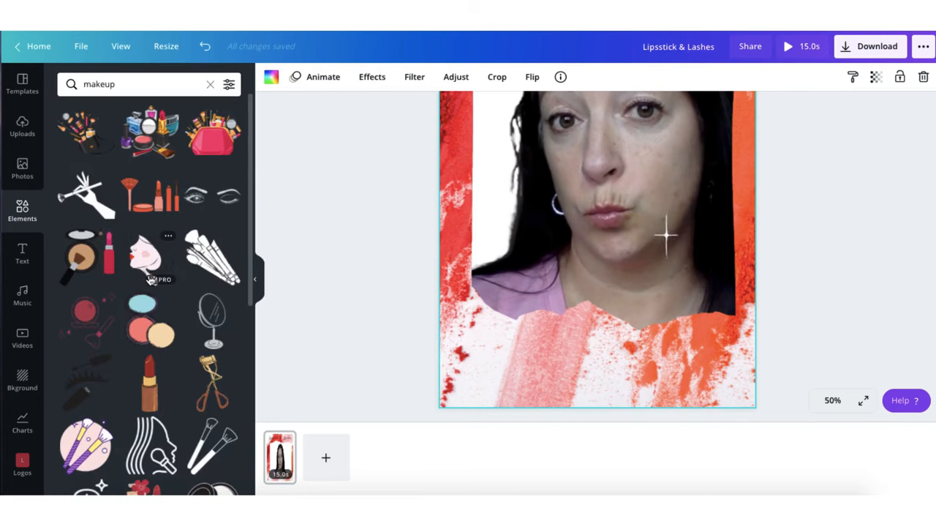
click(144, 256)
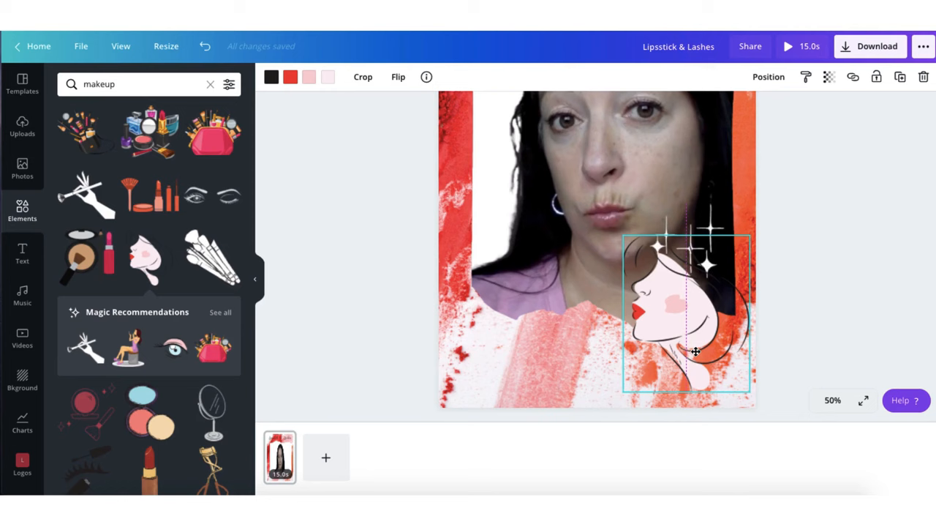
click(22, 255)
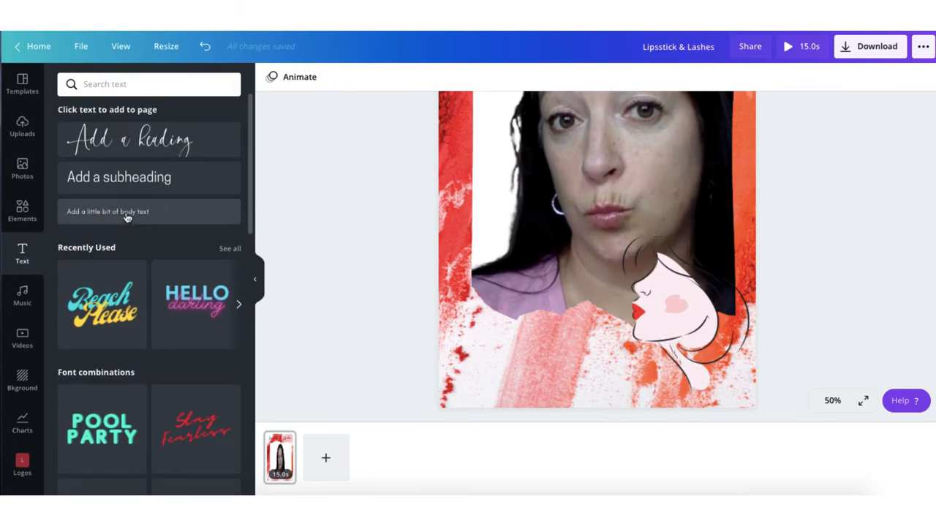
click(108, 211)
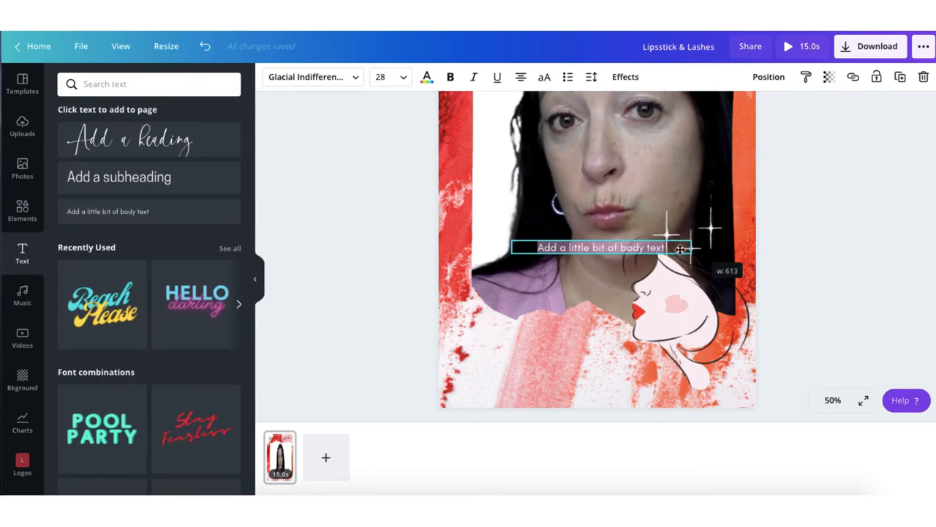
drag(600, 248, 597, 363)
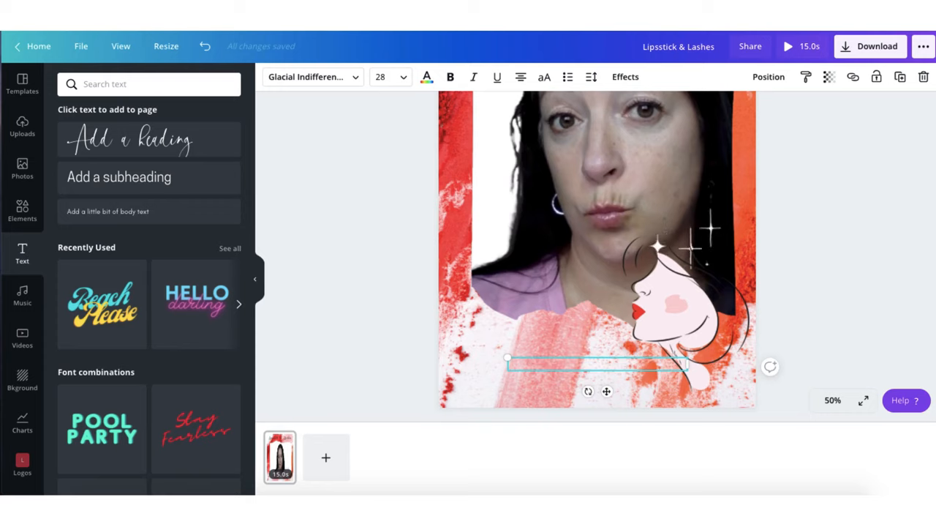
text(www.lipstickandlashes.com)
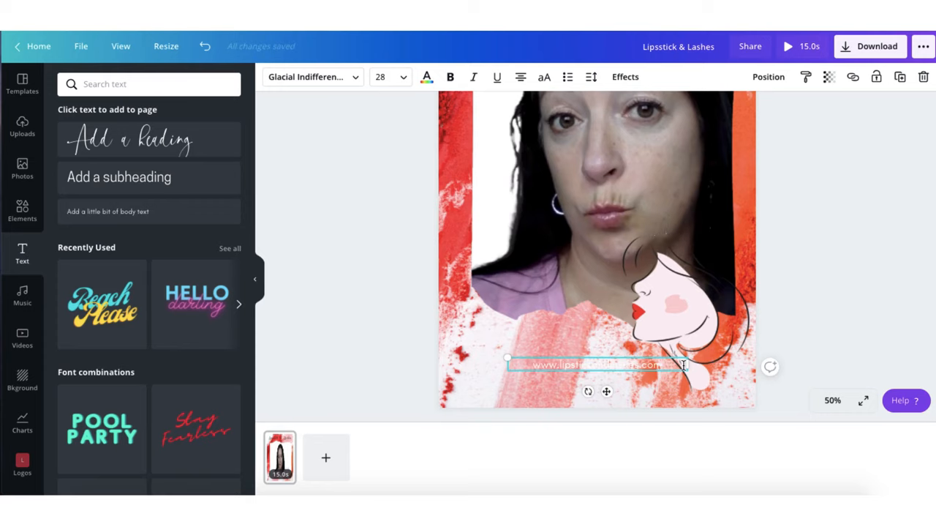
click(427, 76)
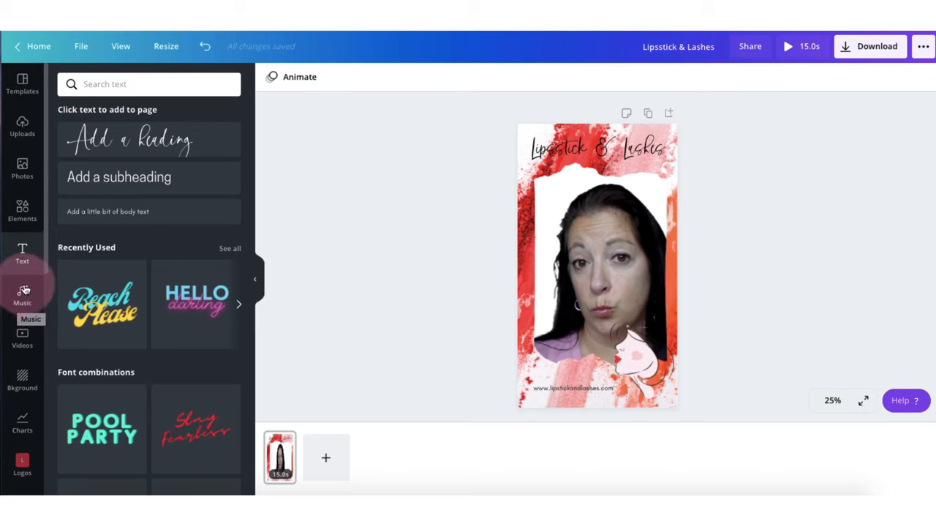
mouse_move(22, 301)
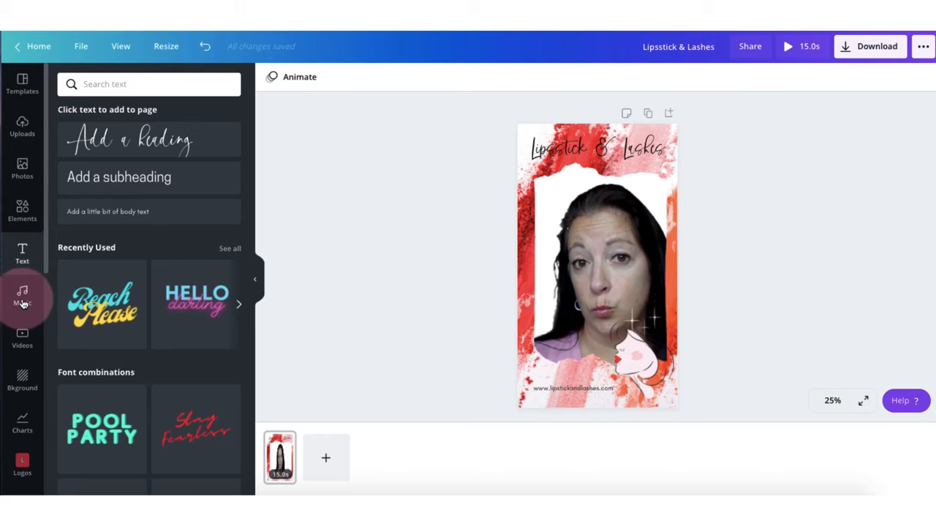
Step: Drag the track 'When I See Blue' from the Music panel onto the design
click(22, 295)
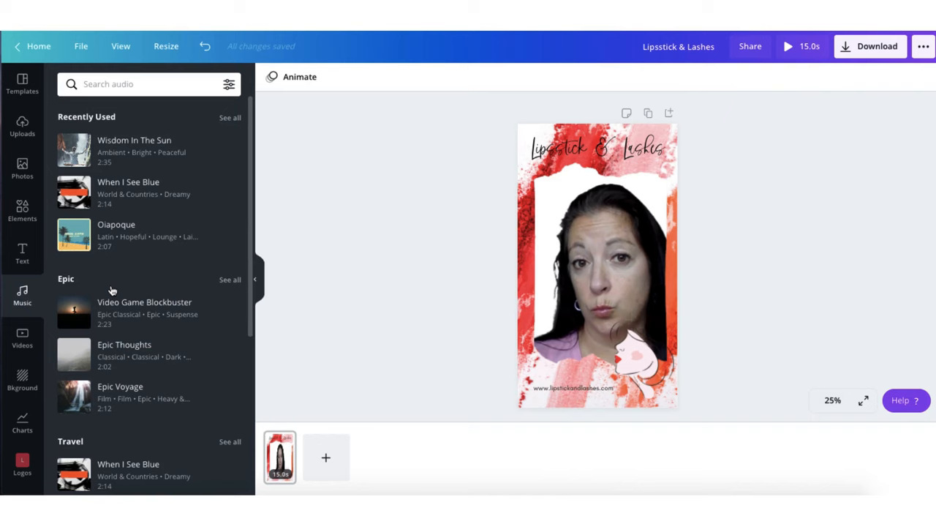
scroll(down, 3)
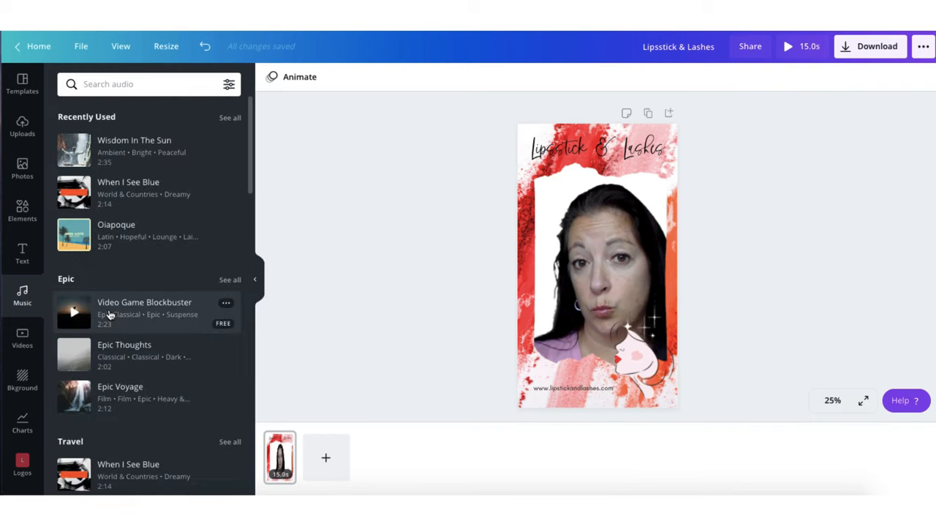
scroll(down, 3)
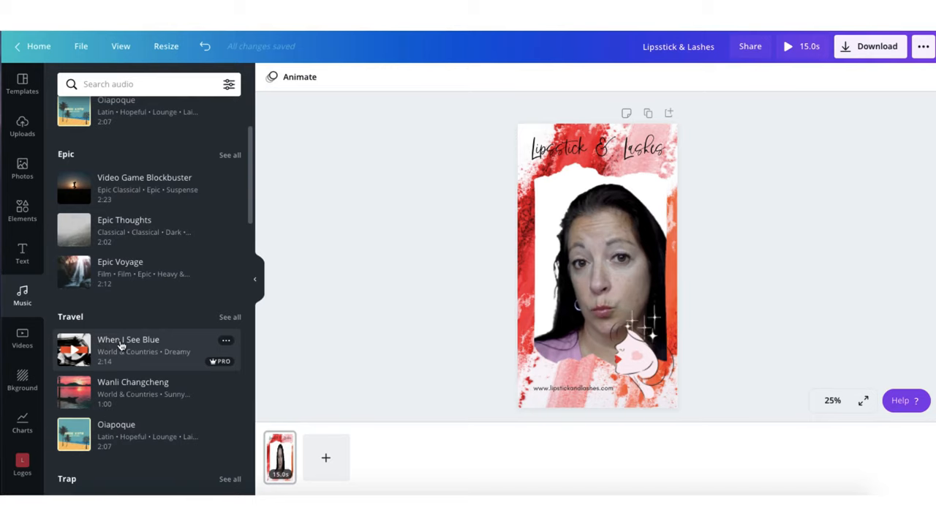
drag(129, 350, 454, 336)
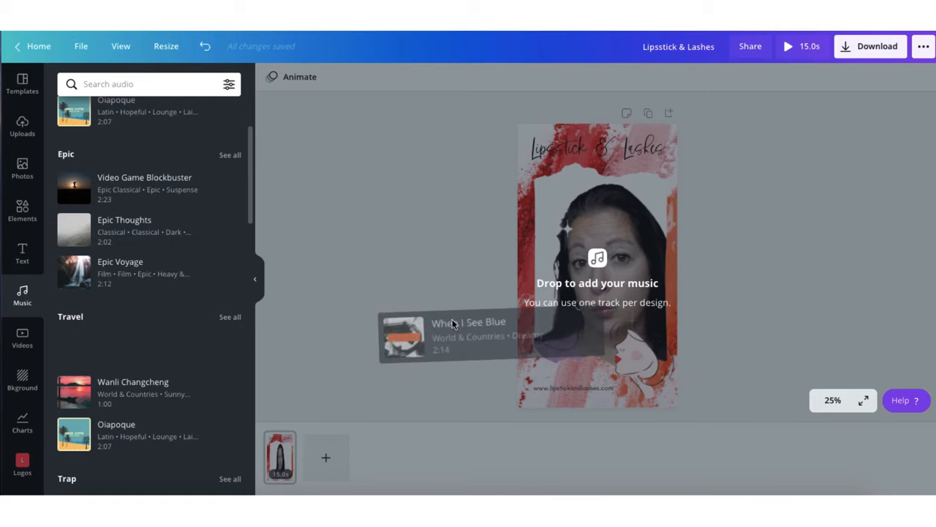
drag(451, 336, 578, 369)
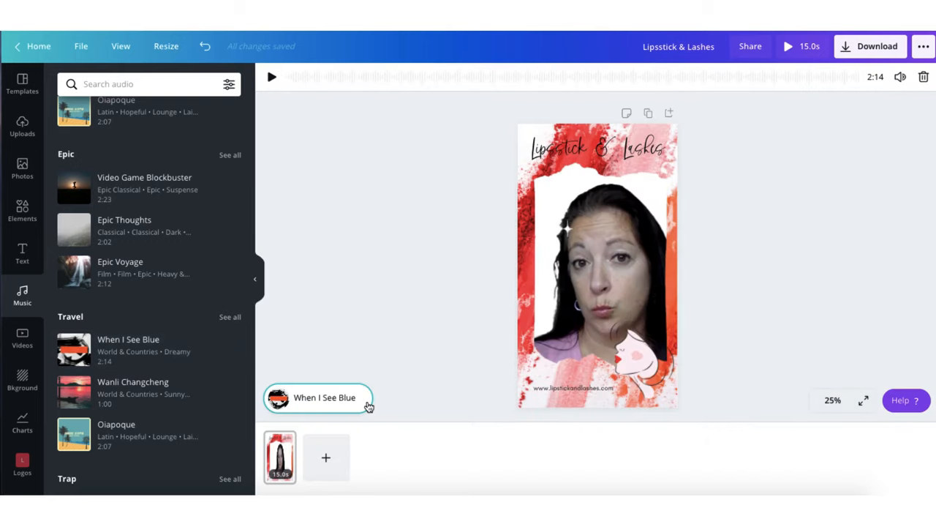
mouse_move(290, 381)
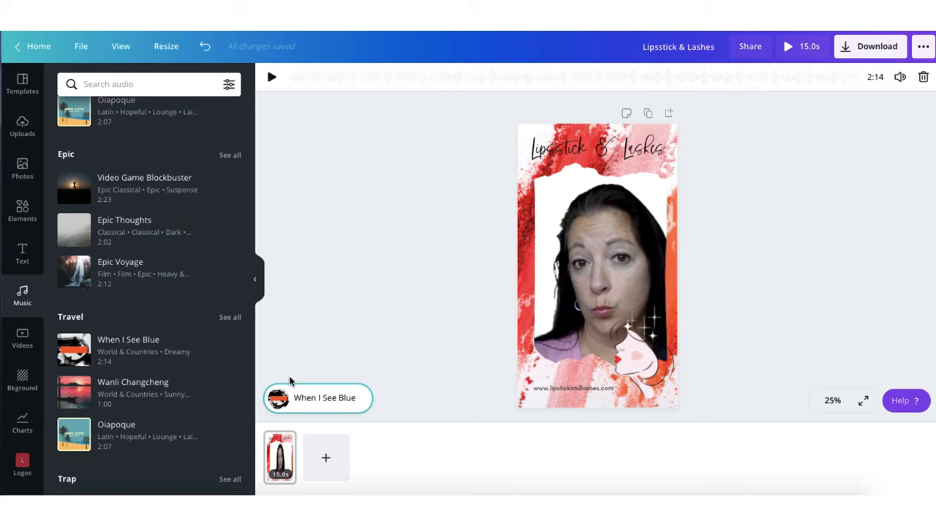
click(273, 76)
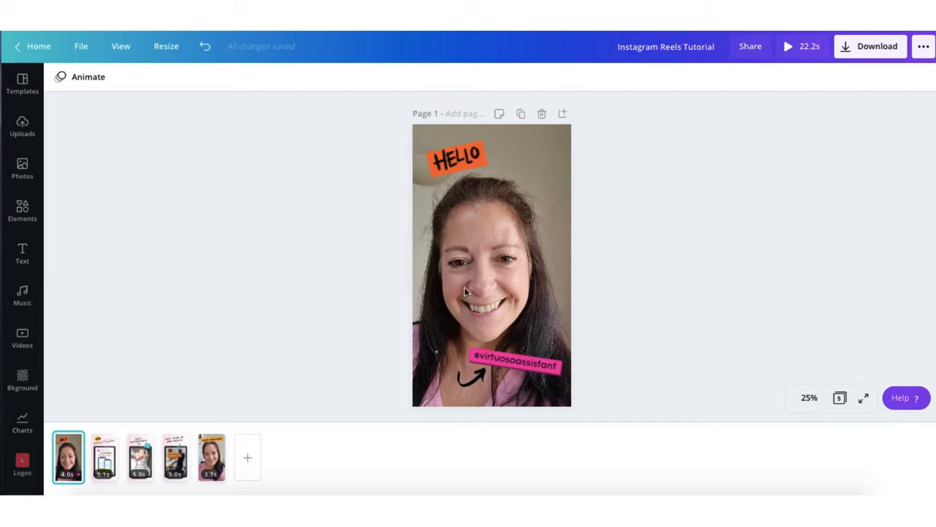
Step: Step through pages 1 to 5 of the tutorial design to check each page's timing
click(491, 267)
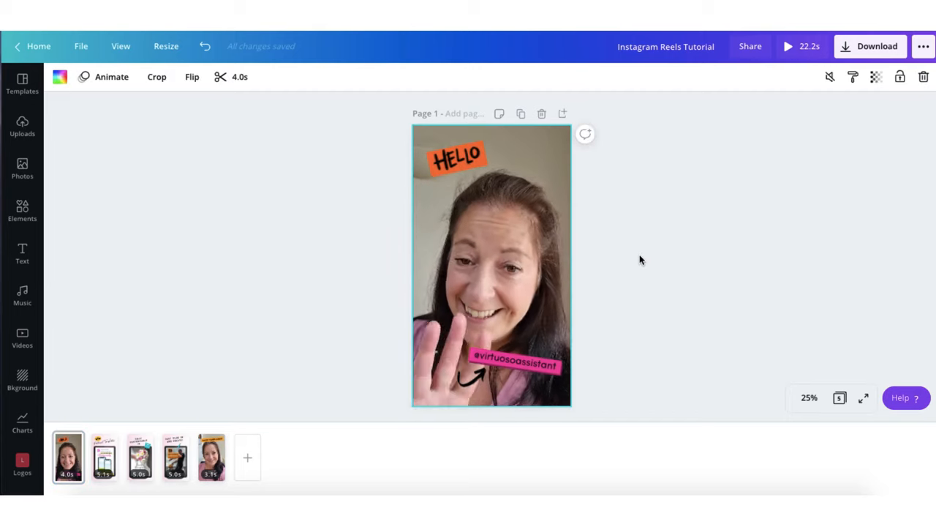
click(104, 457)
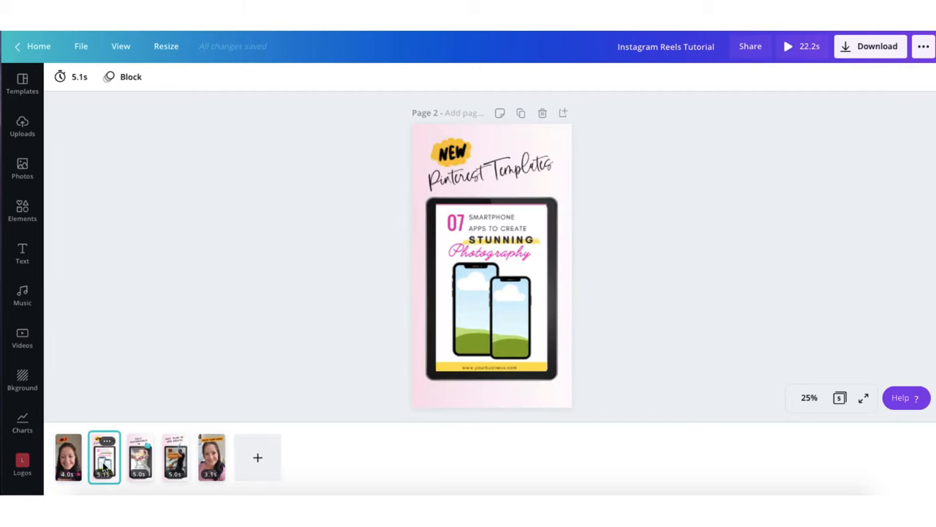
click(139, 456)
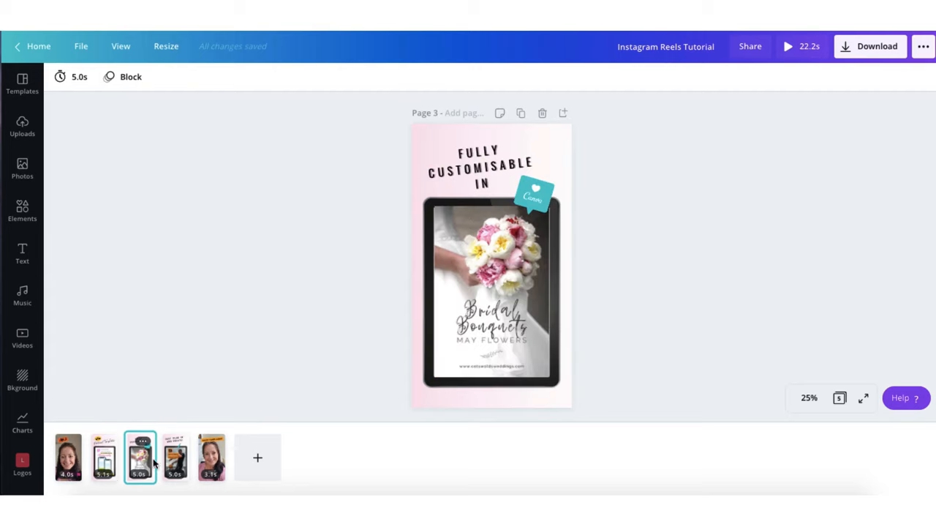
click(176, 456)
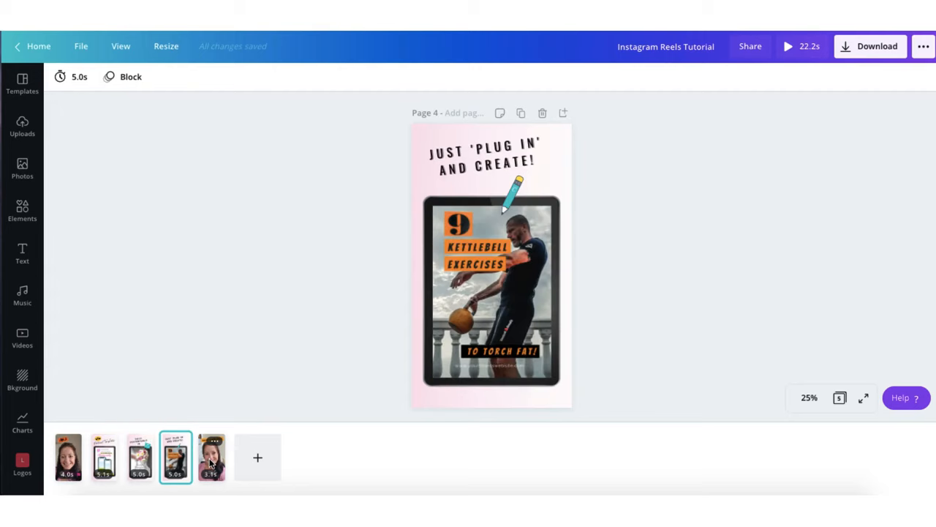
click(211, 456)
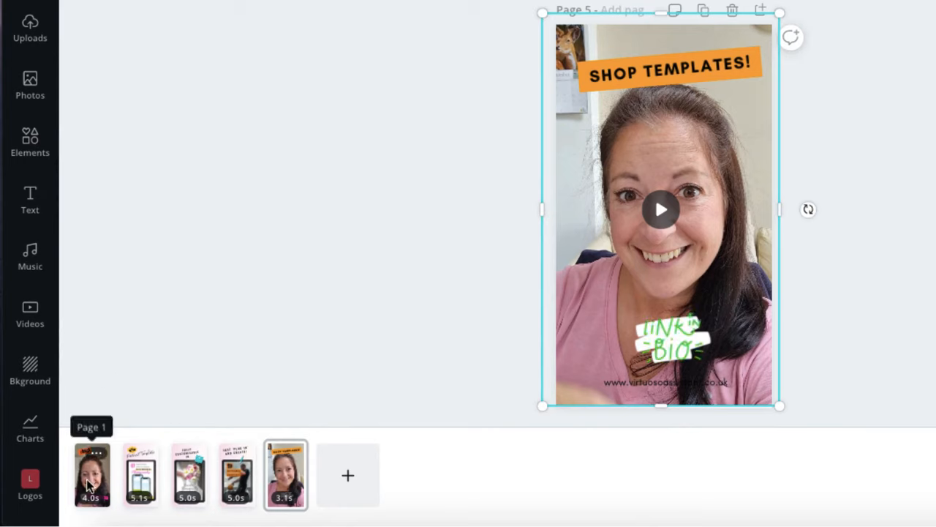
mouse_move(188, 475)
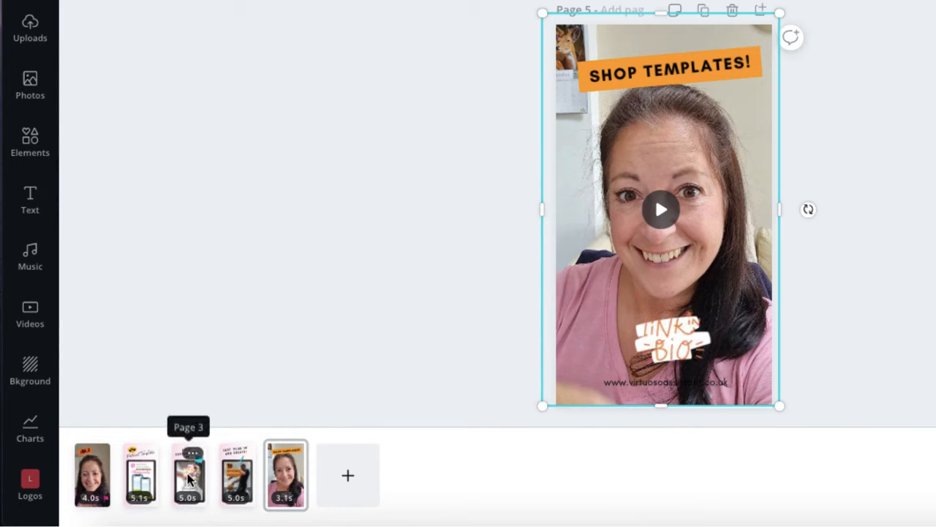
mouse_move(141, 476)
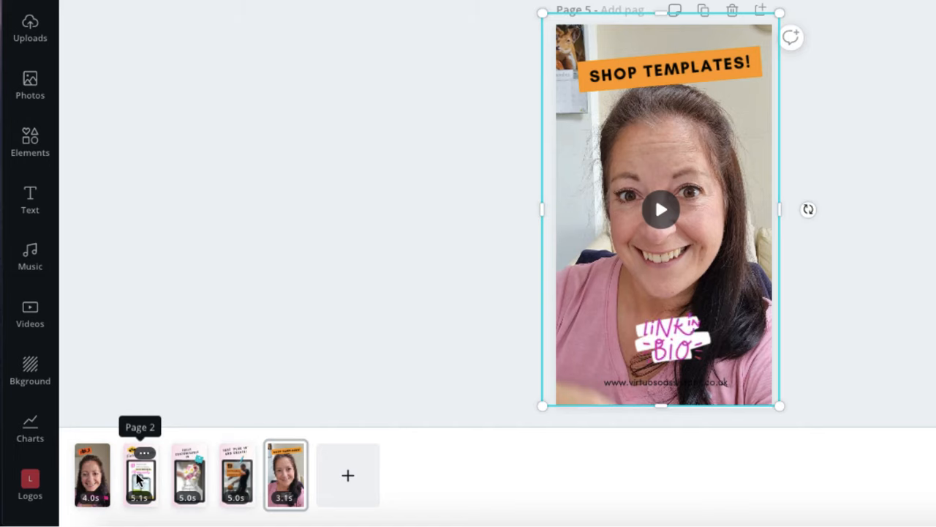
Step: Review pages 3 to 5 again from the page strip
click(192, 474)
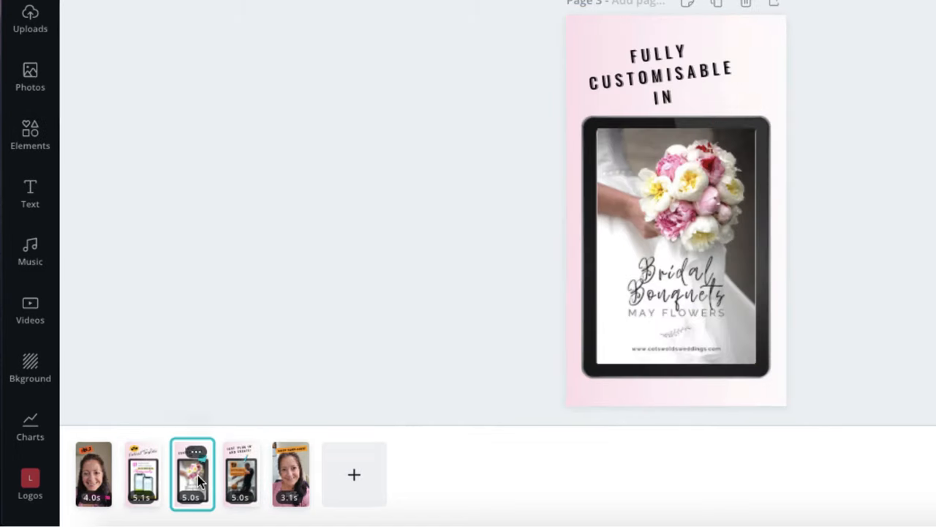
click(241, 474)
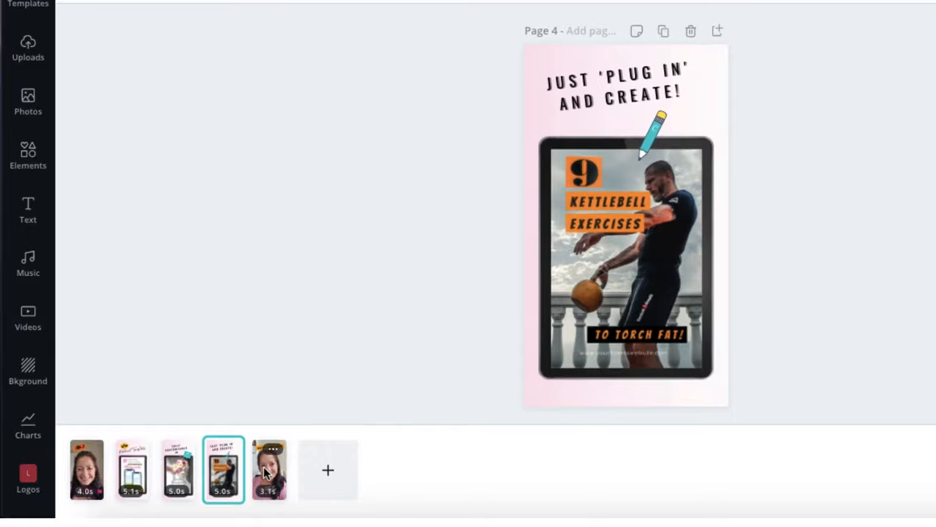
click(269, 470)
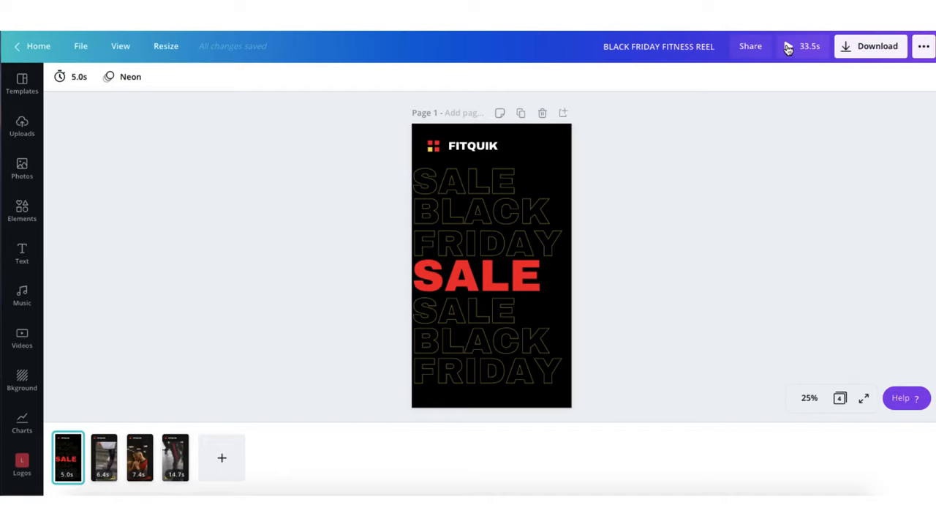
Step: Preview the full 33.5-second reel, then return to editing with Animate choices shown
click(802, 45)
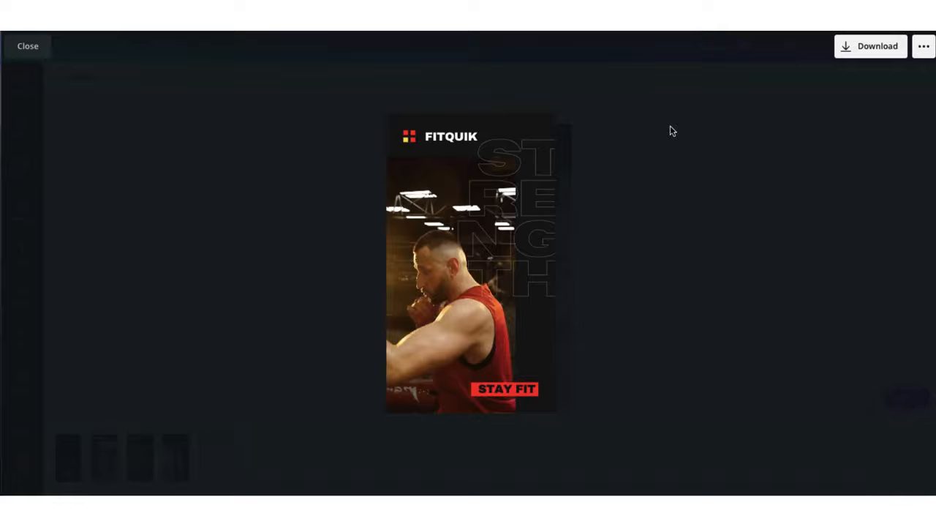
click(28, 45)
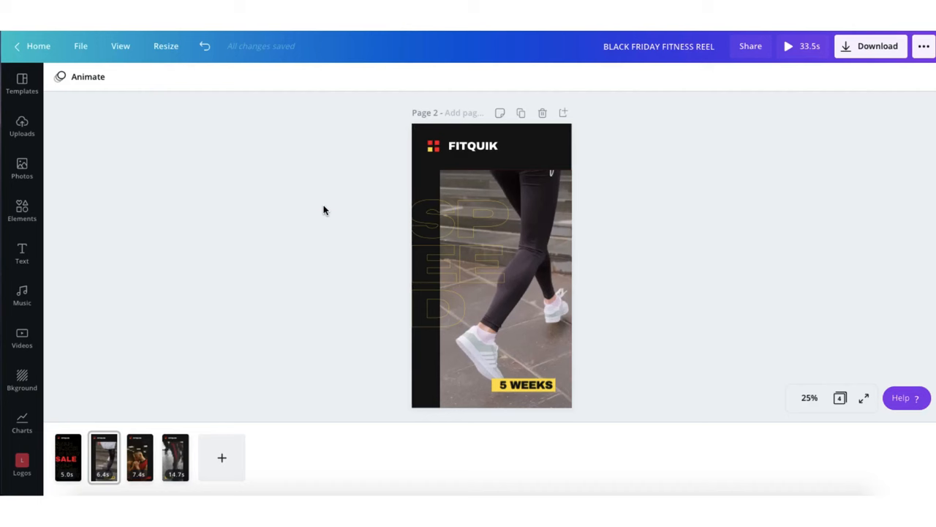
mouse_move(161, 140)
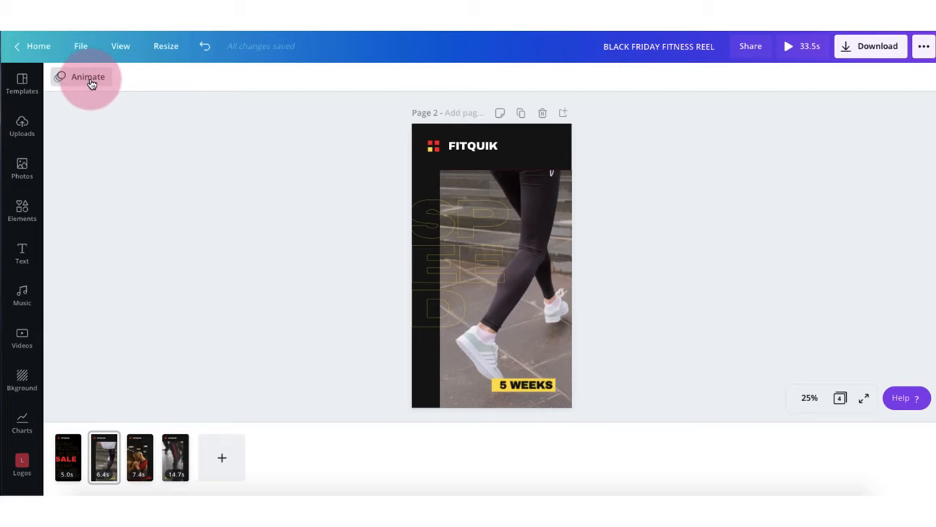
click(87, 76)
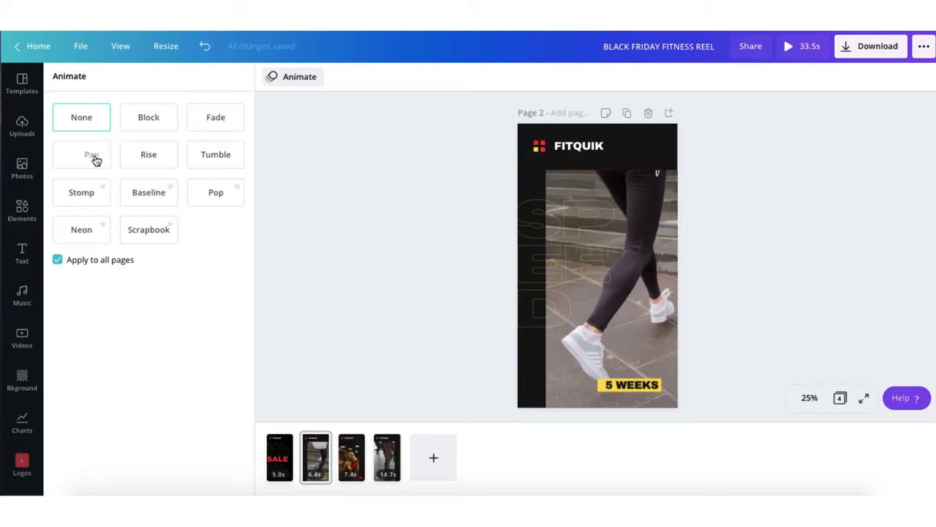
mouse_move(82, 191)
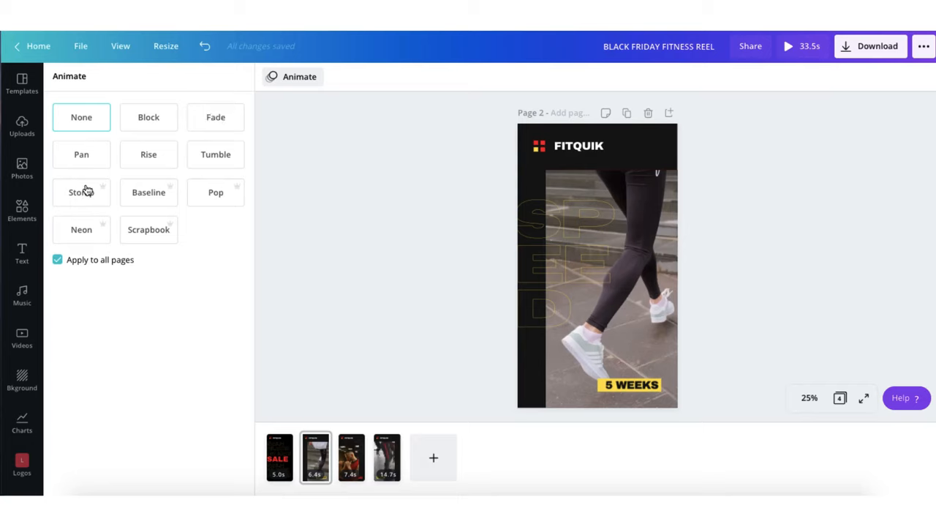
mouse_move(149, 234)
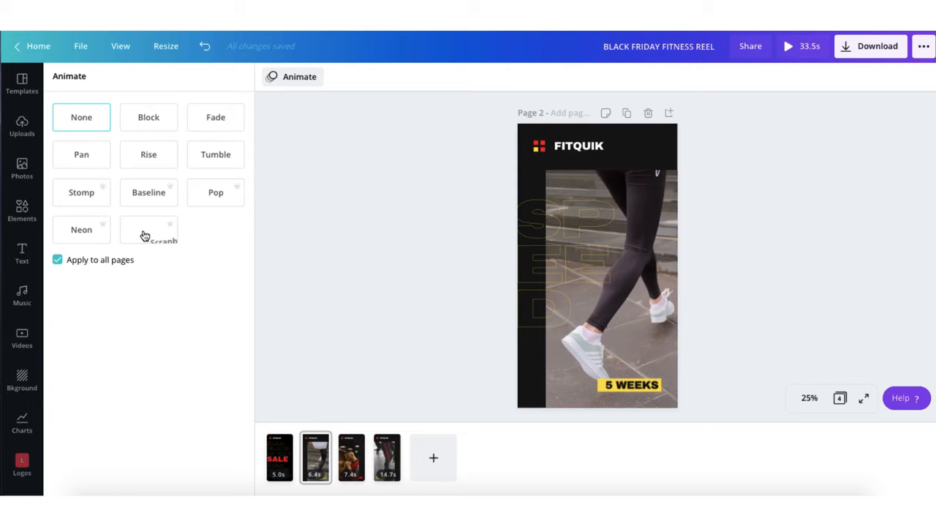
Step: Apply the Scrapbook page animation, then an entrance animation to all pages
click(278, 456)
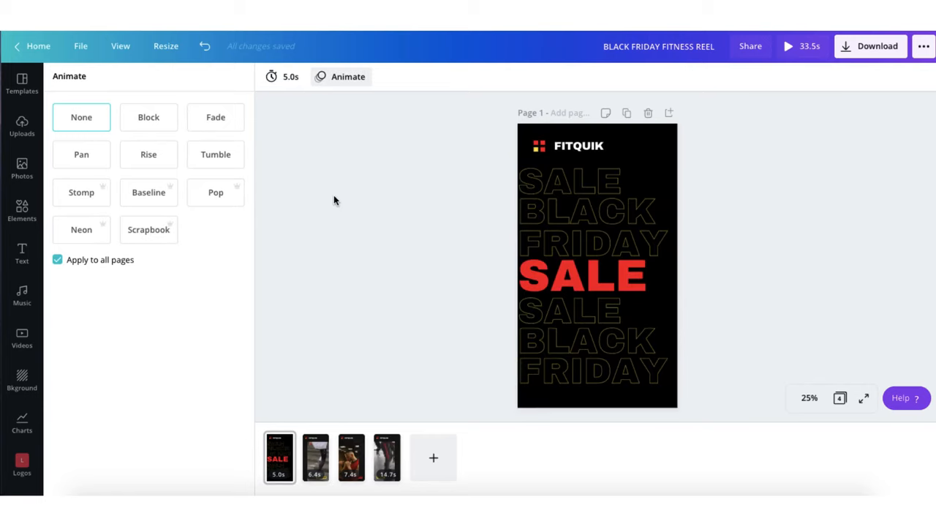
mouse_move(150, 117)
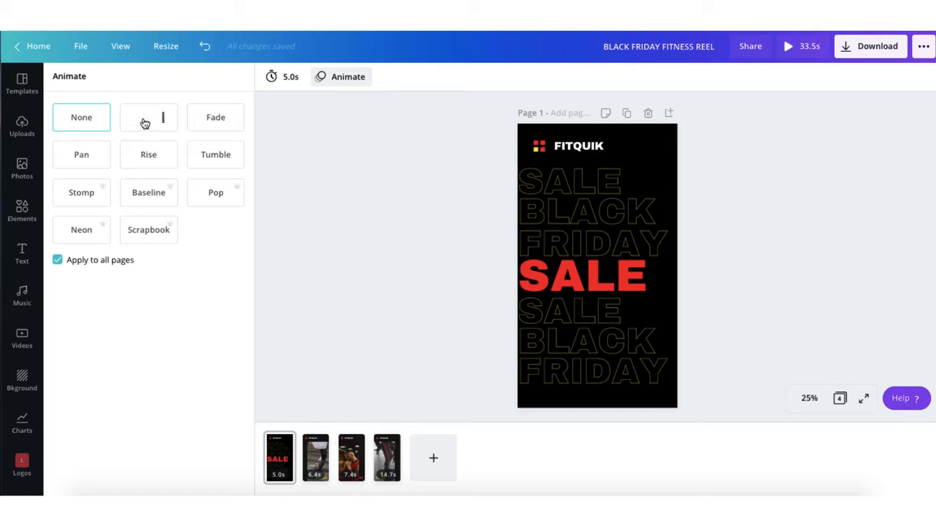
click(149, 117)
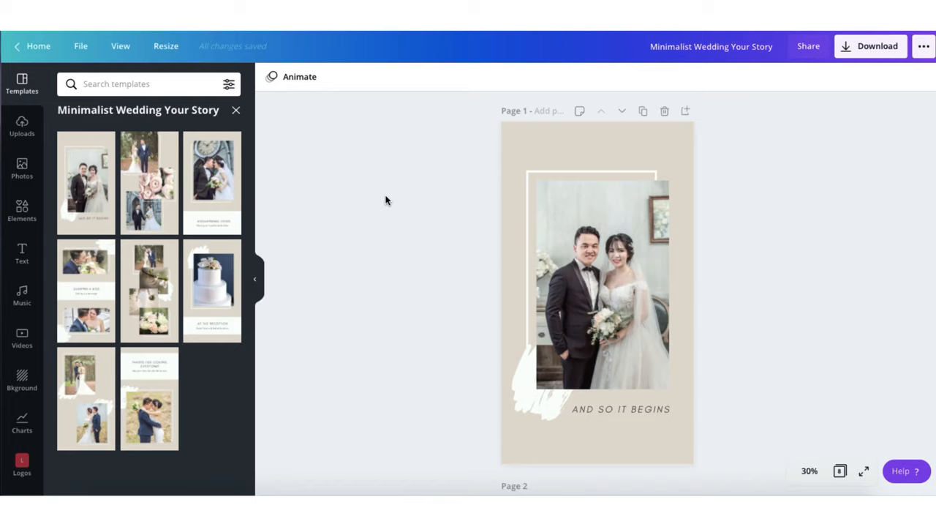
mouse_move(501, 164)
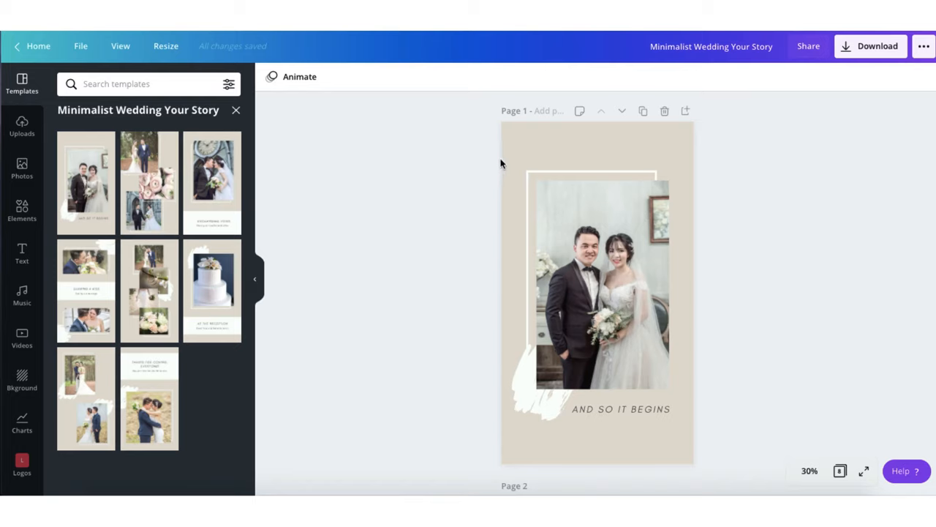
mouse_move(22, 212)
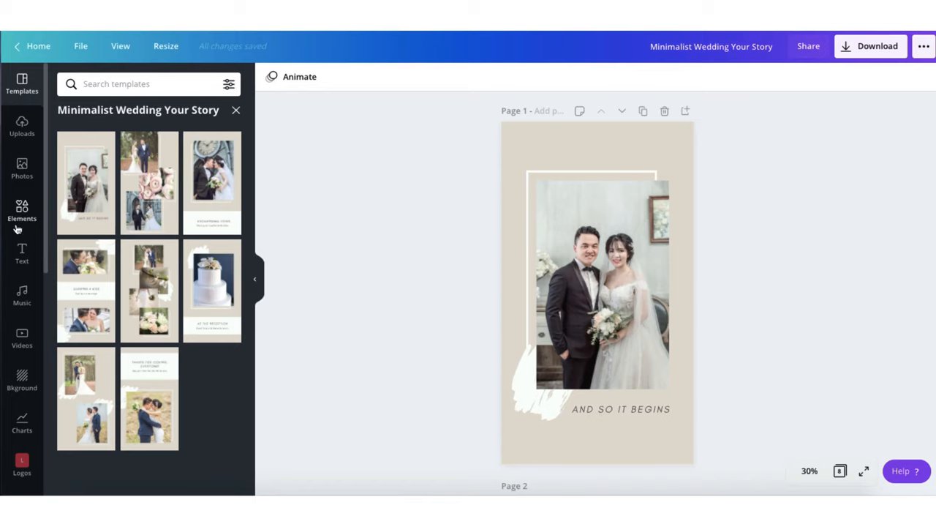
Step: Search Elements for wedding stickers to add hearts to page 1
click(22, 213)
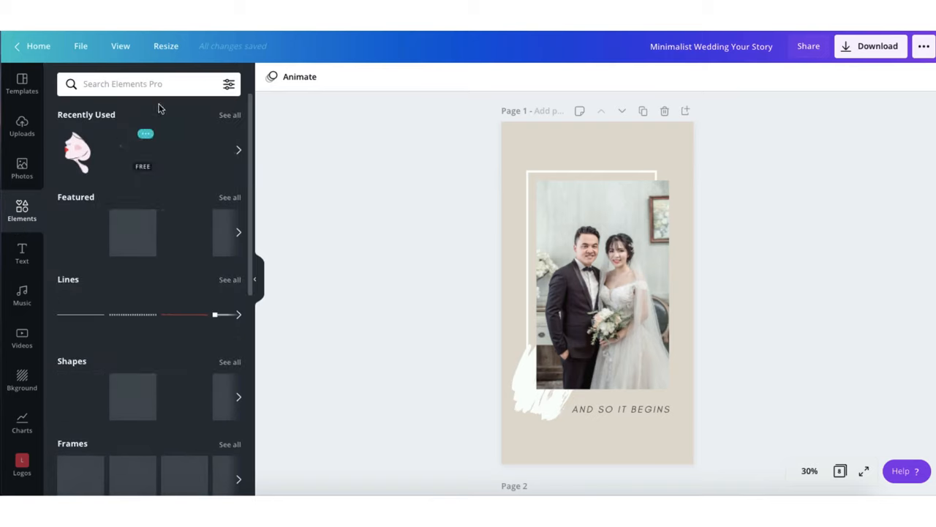
text(stickers + weddon)
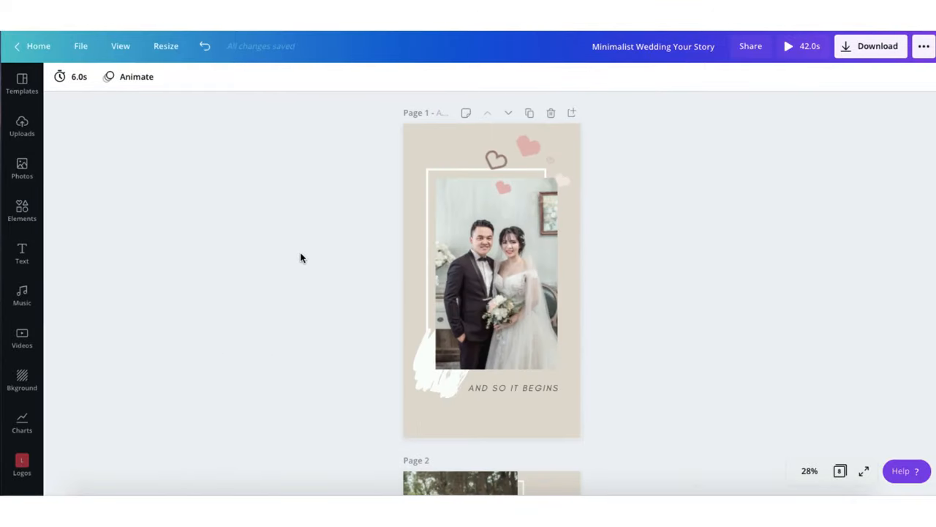
Step: Apply the Rise entrance animation to the wedding story's first page
click(136, 76)
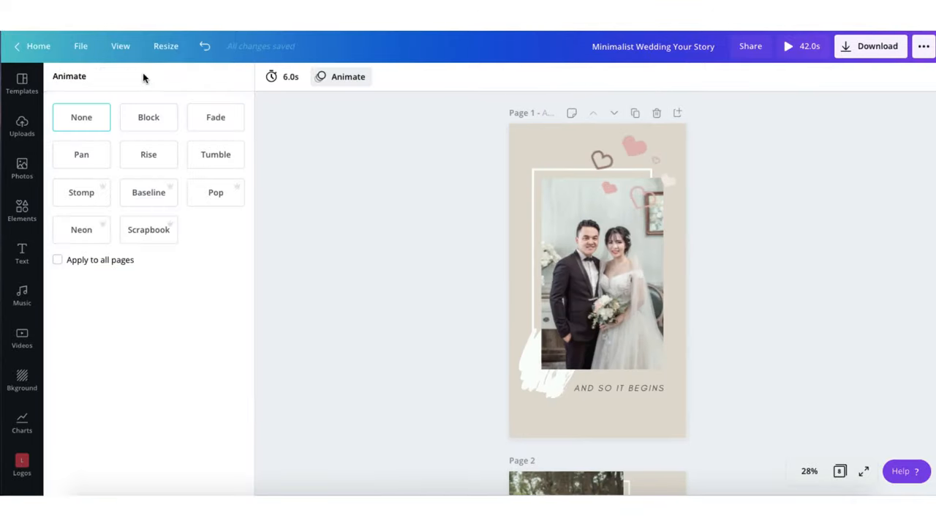
click(149, 155)
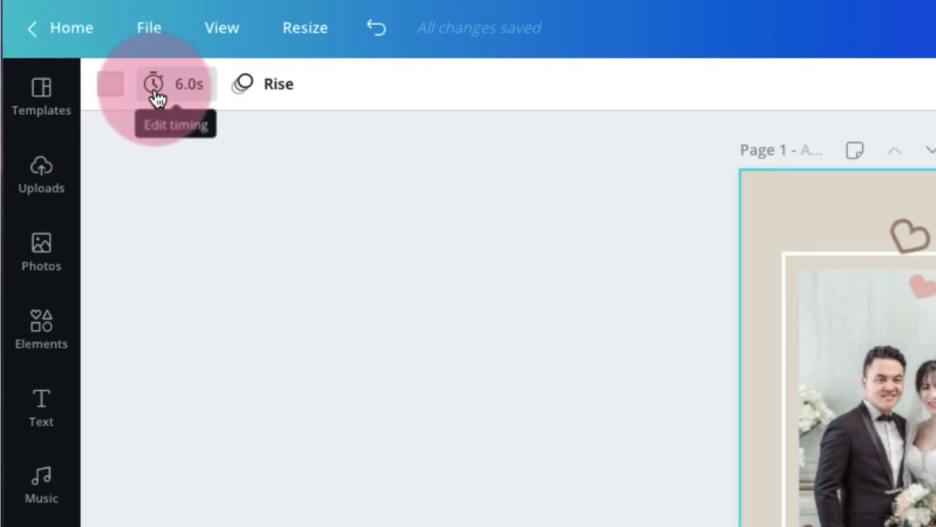
Step: Set the first wedding page's duration to 3.0s, bringing the video to 28 seconds
click(155, 83)
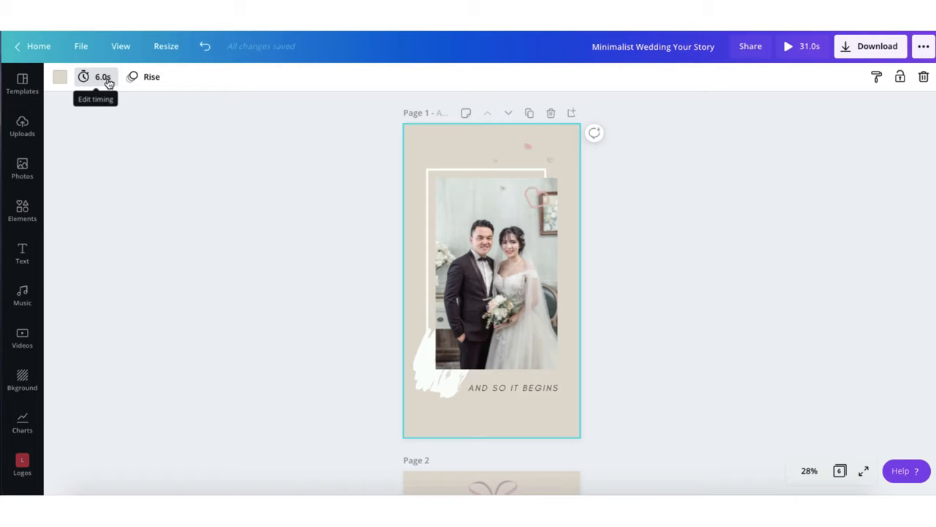
click(102, 76)
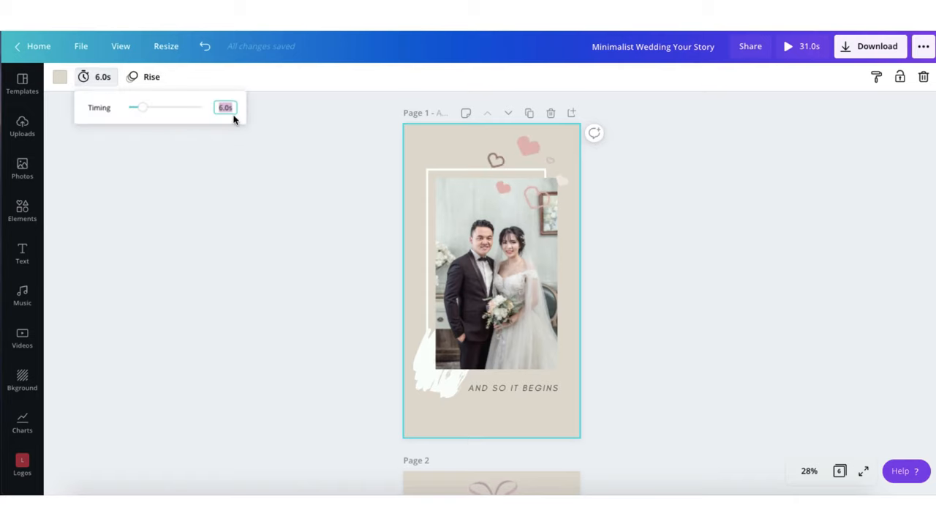
click(225, 108)
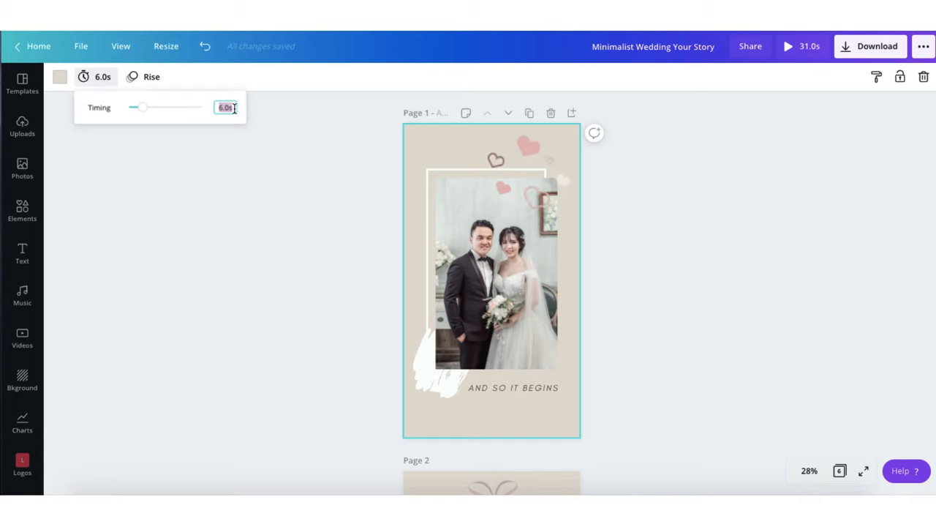
text(4)
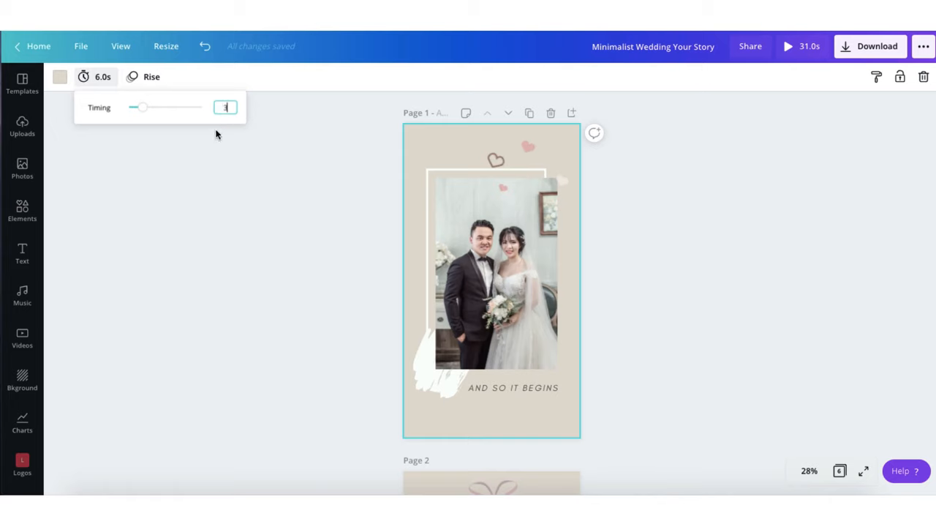
text(3.0s)
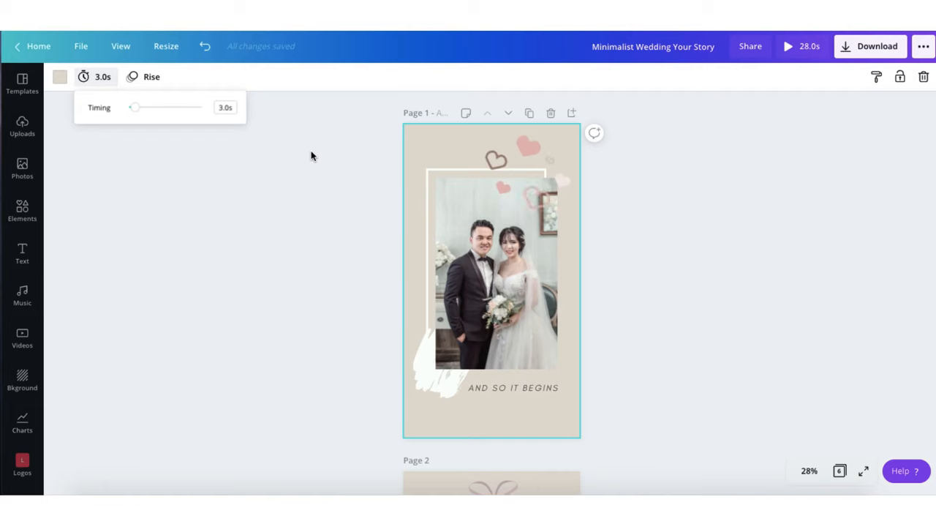
click(310, 155)
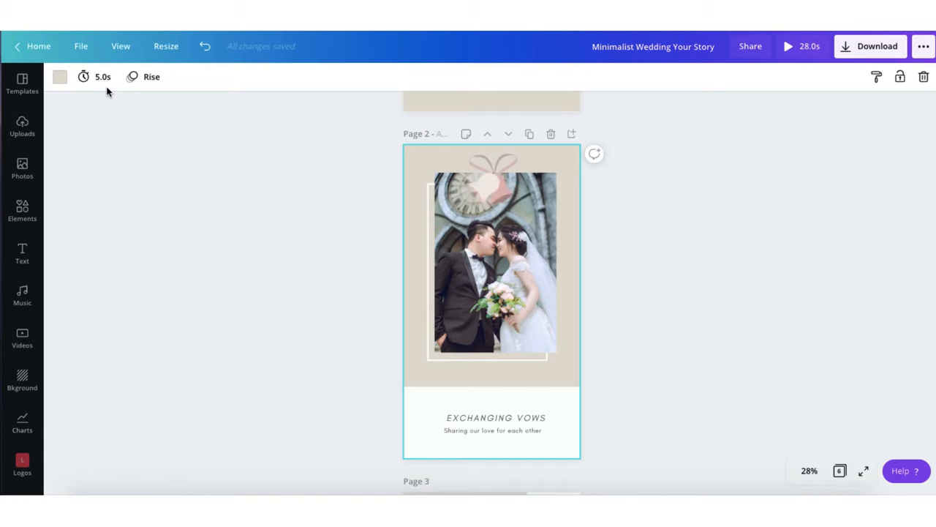
Step: Set the later wedding pages to 3.0s for a 24-second total, then reopen the Black Friday Fitness Reel
click(95, 76)
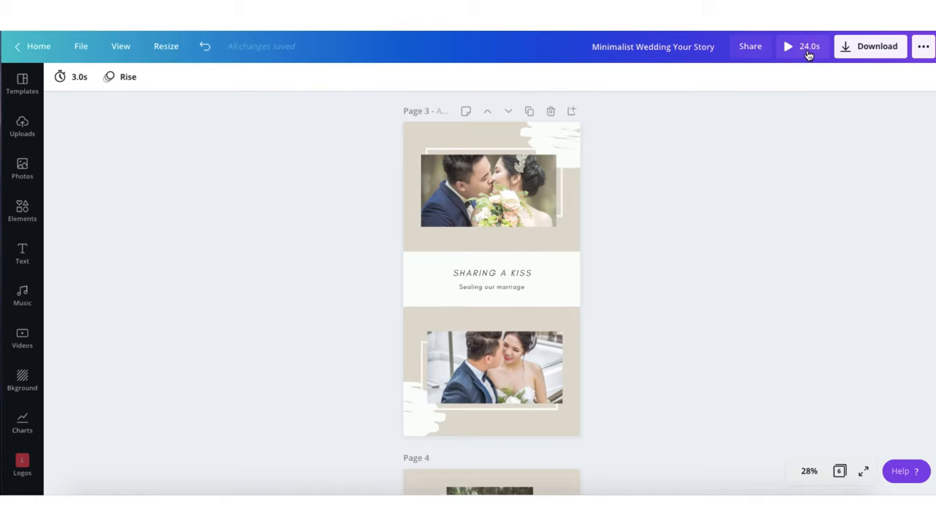
mouse_move(779, 82)
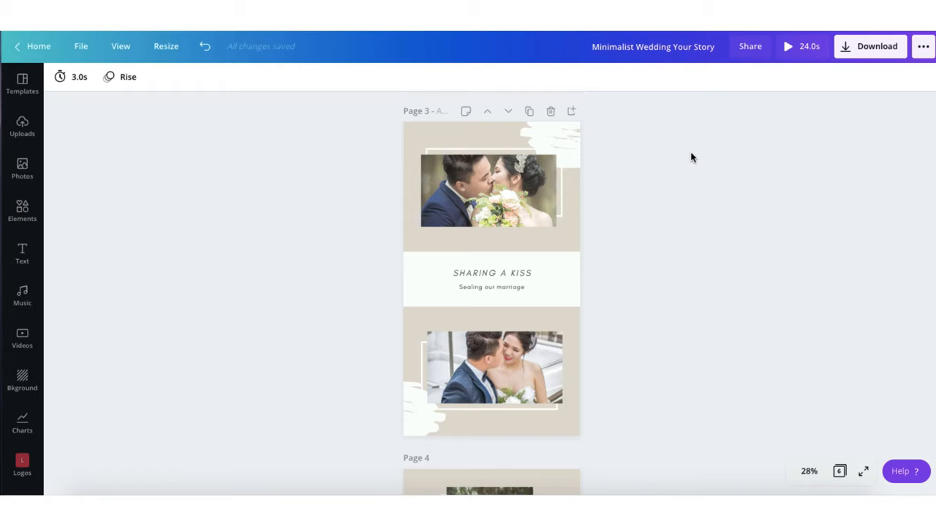
mouse_move(817, 85)
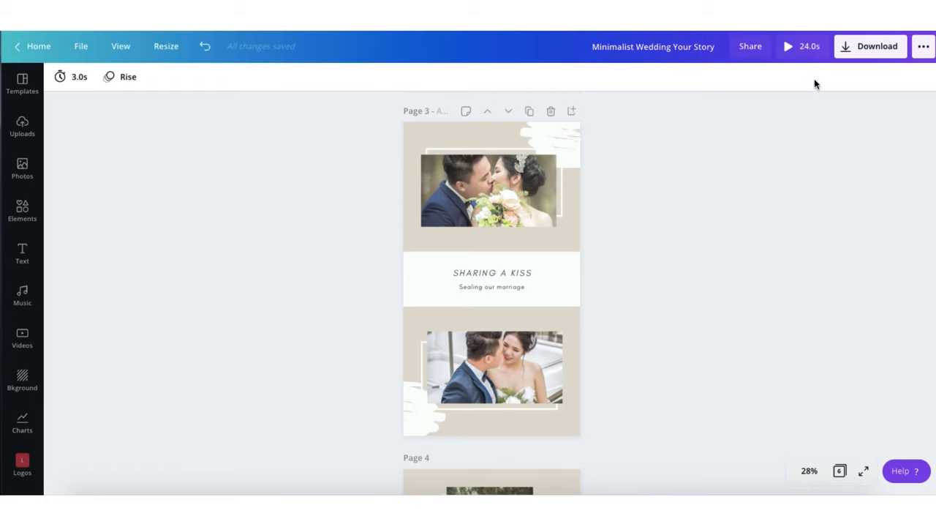
click(869, 46)
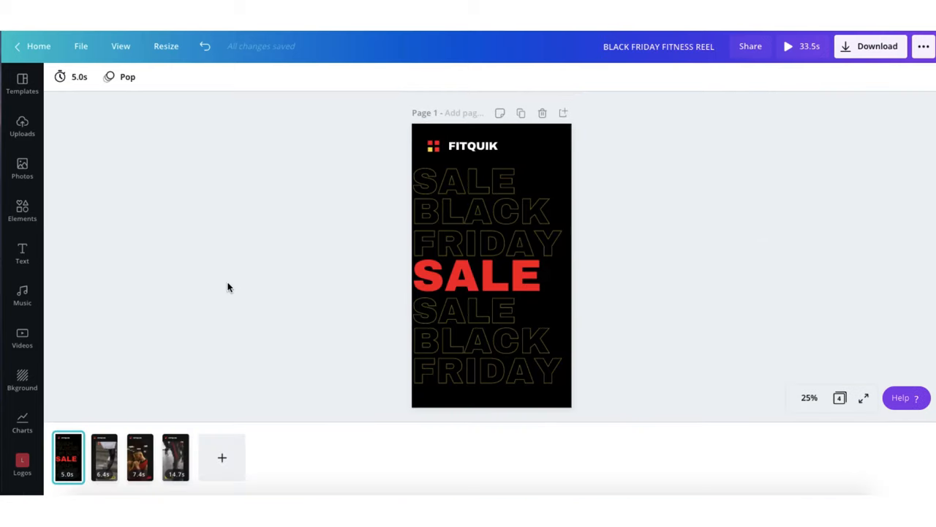
mouse_move(290, 221)
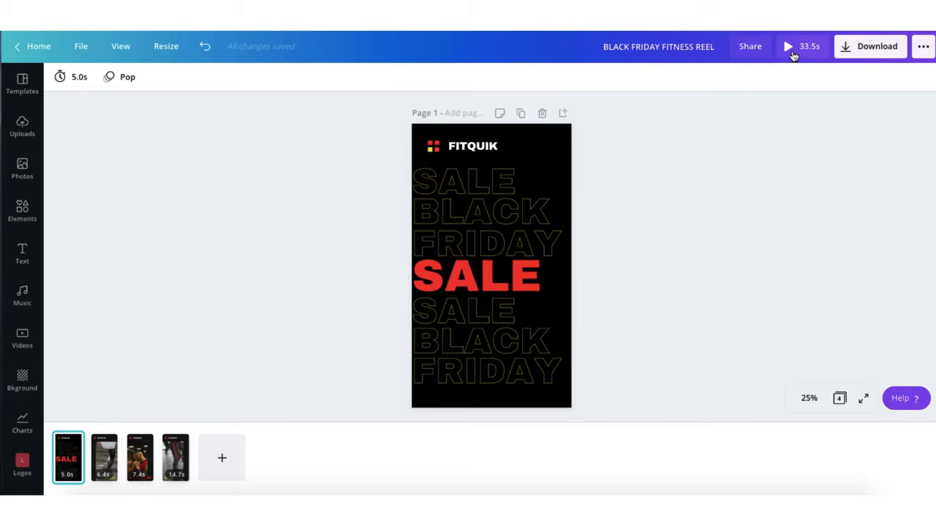
mouse_move(802, 56)
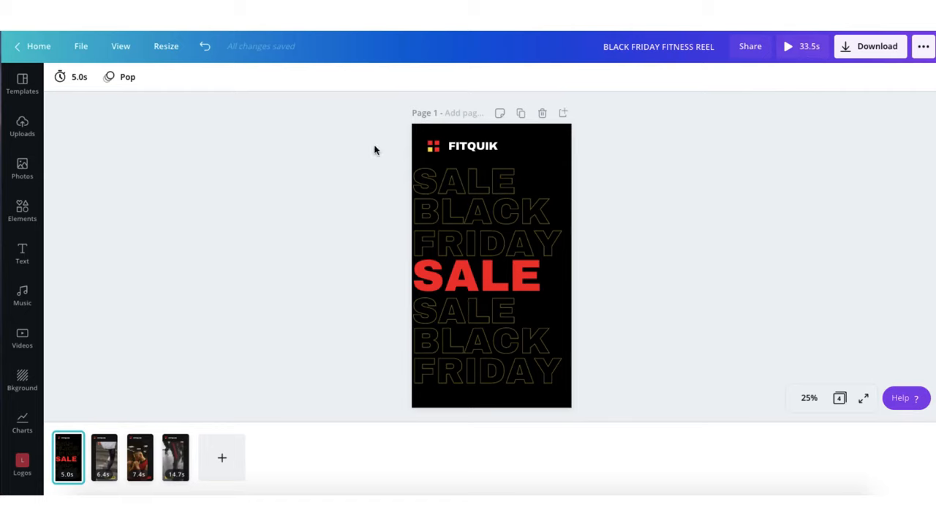
mouse_move(392, 158)
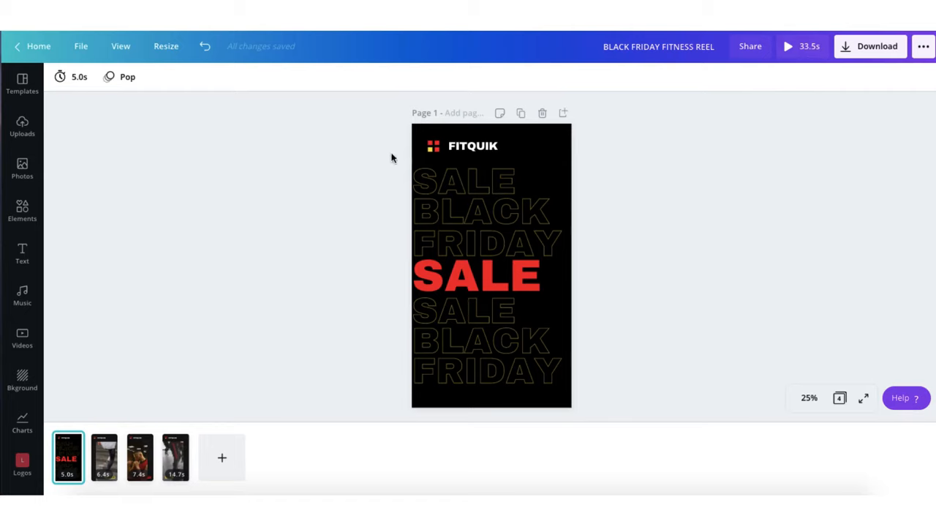
Step: Set the Black Friday reel's page 1 to 3.0s, cutting the reel to 31.5 seconds
click(104, 456)
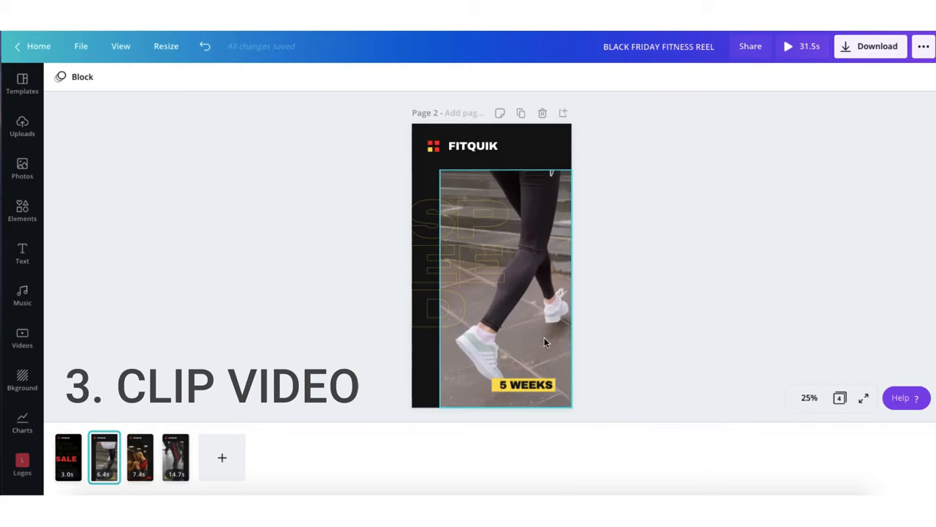
Step: Trim page 2's running-shoes clip from 6.4s to 5.0s by dragging its end handle
click(504, 285)
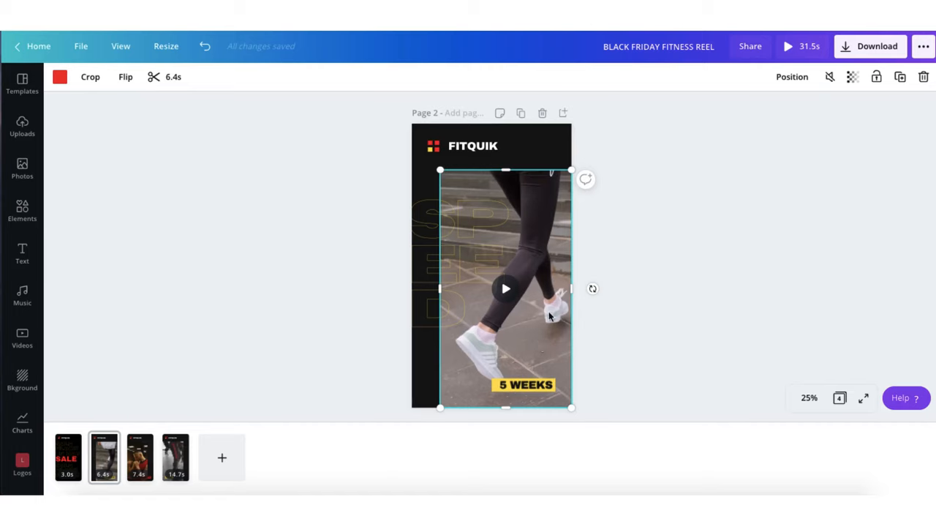
mouse_move(541, 338)
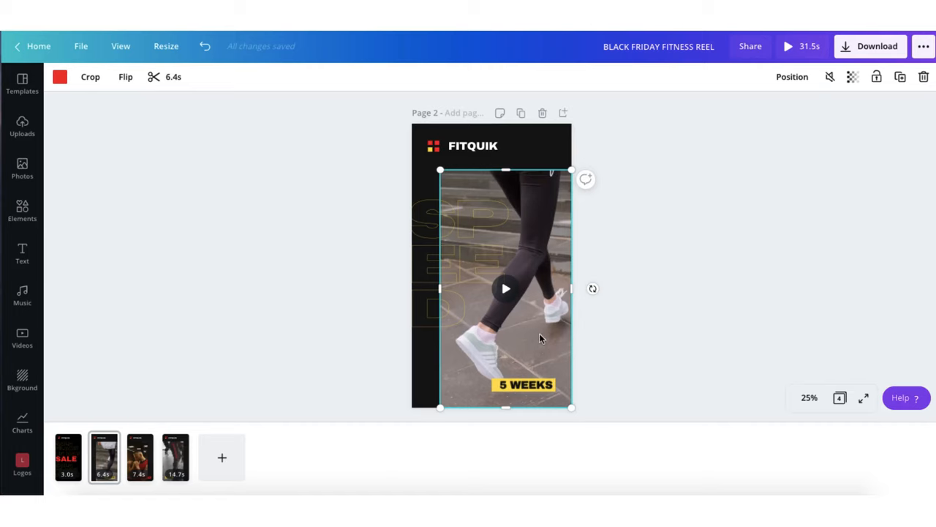
mouse_move(204, 131)
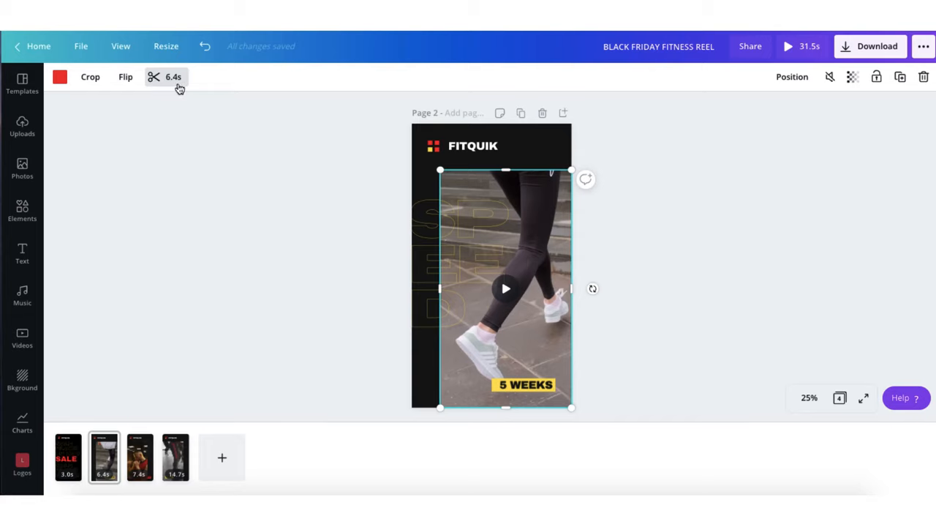
mouse_move(154, 83)
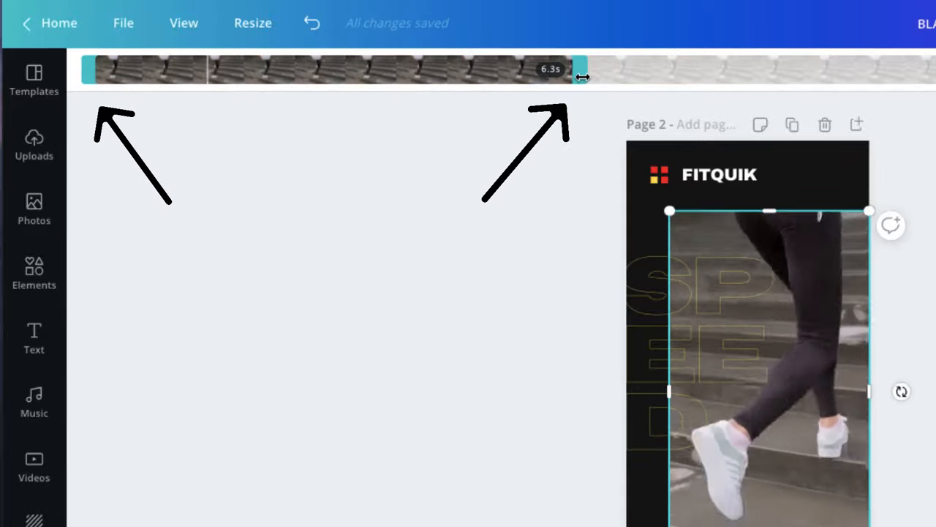
drag(582, 70, 534, 70)
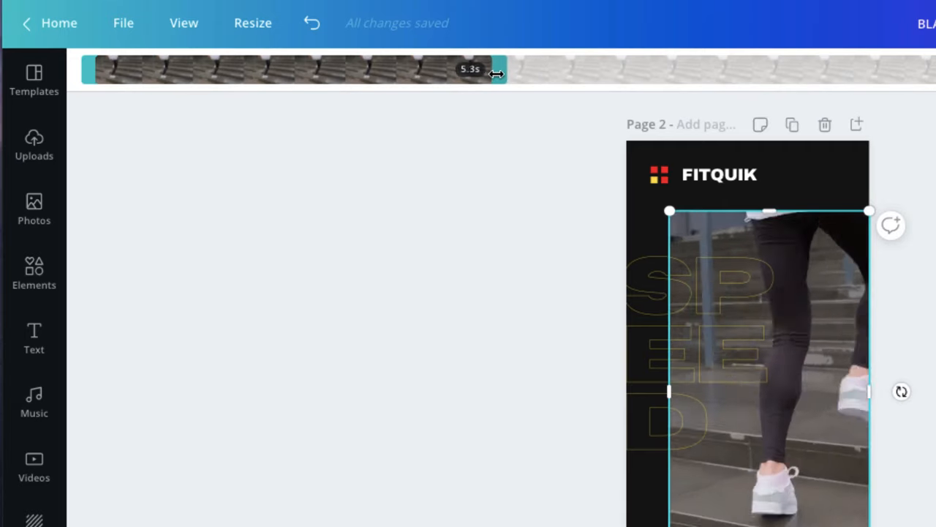
drag(496, 73, 474, 73)
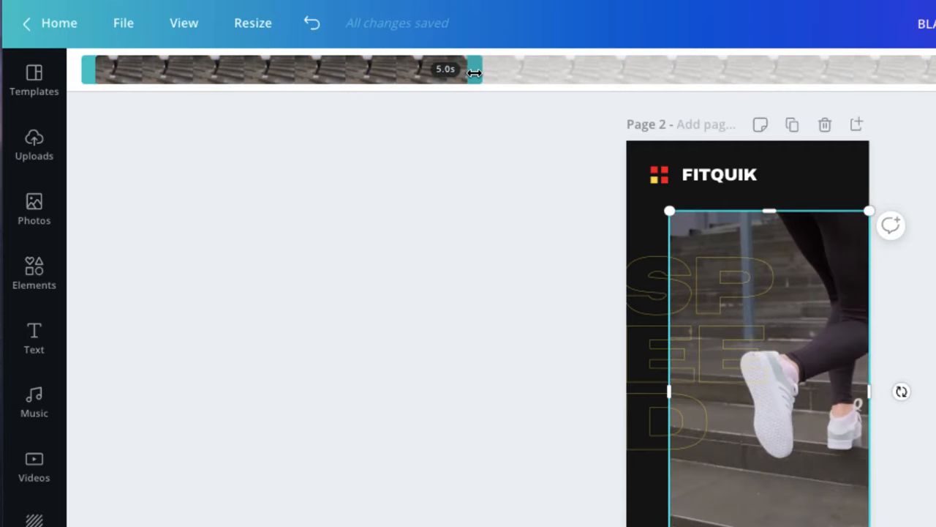